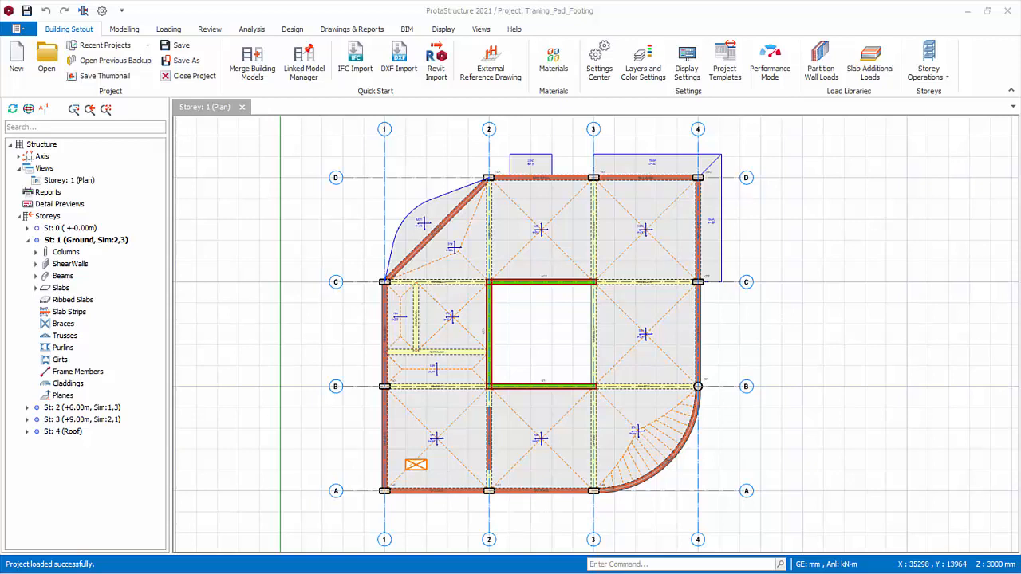
# - Display the St 0 (+0.00m) foundation storey plan and go to the Review tools
pyautogui.click(70, 228)
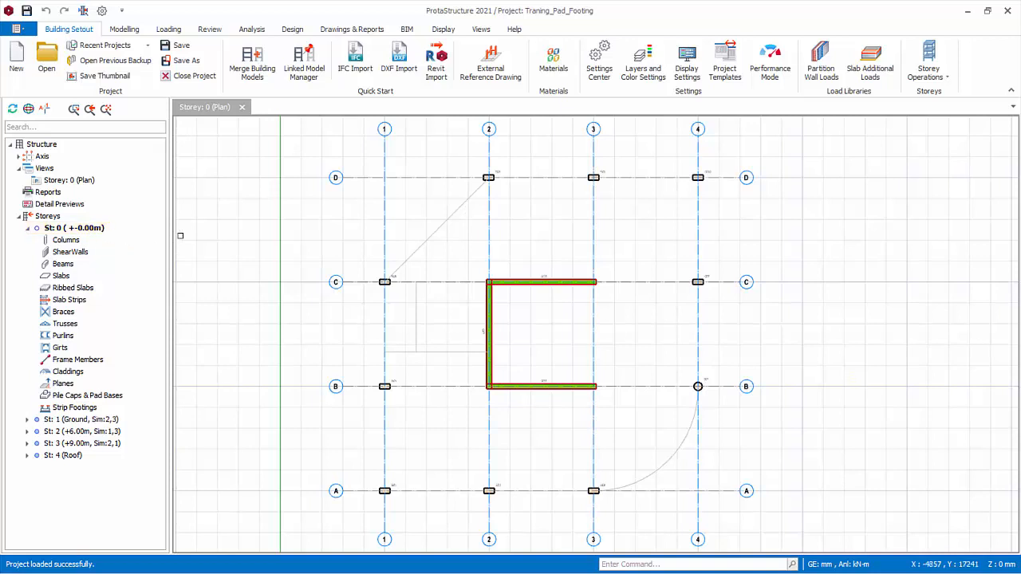
pyautogui.moveTo(240, 246)
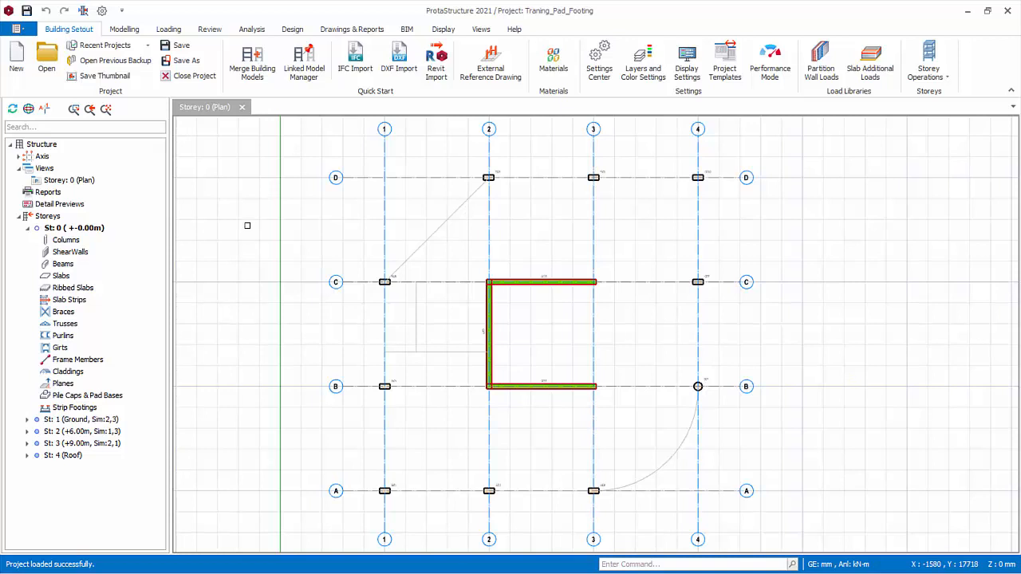
pyautogui.click(209, 29)
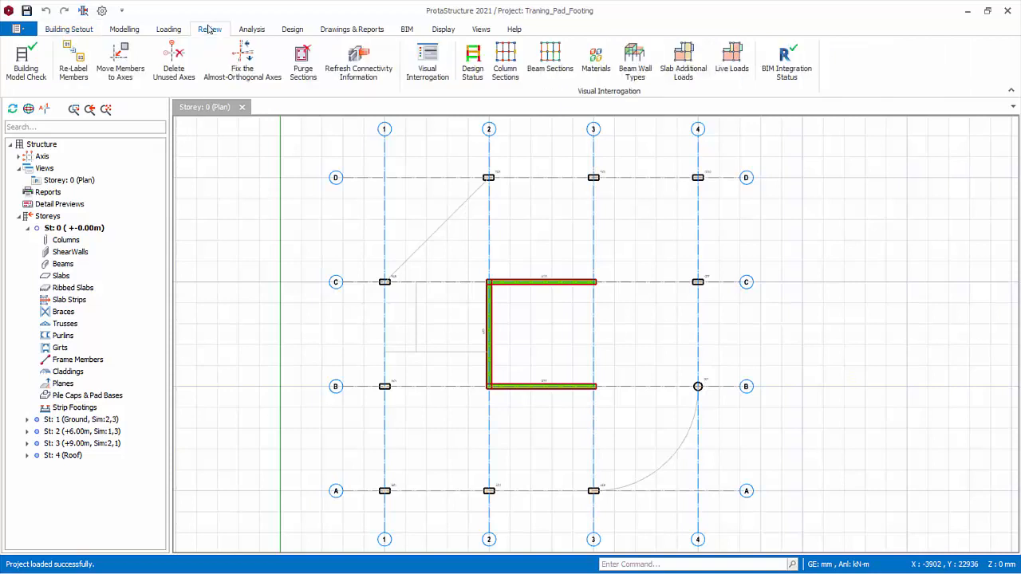
# - In Visual Interrogation's Column Plan Display, enable Axial Load (Bottom) for the G and Q loadings
pyautogui.click(428, 62)
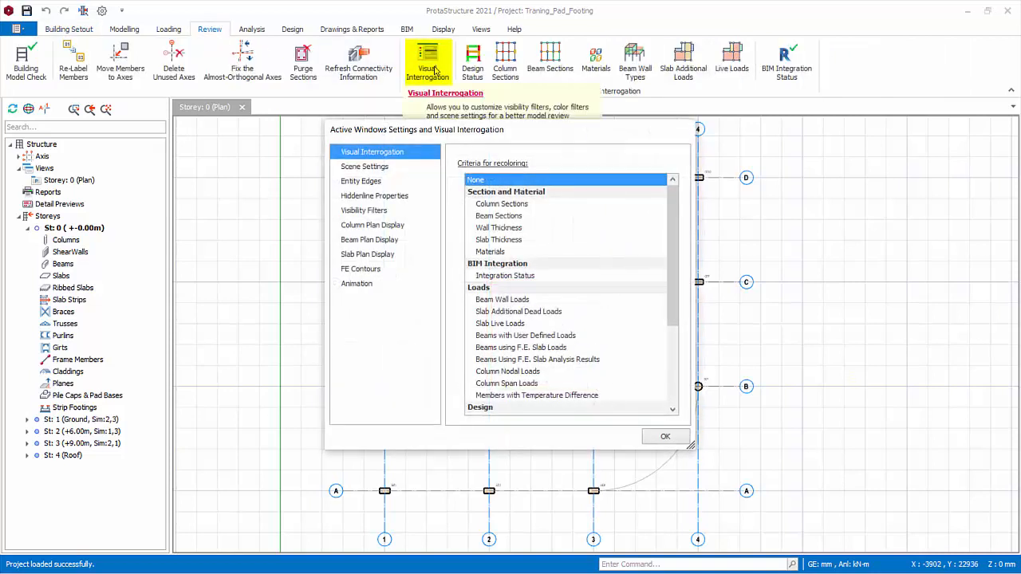
pyautogui.click(373, 223)
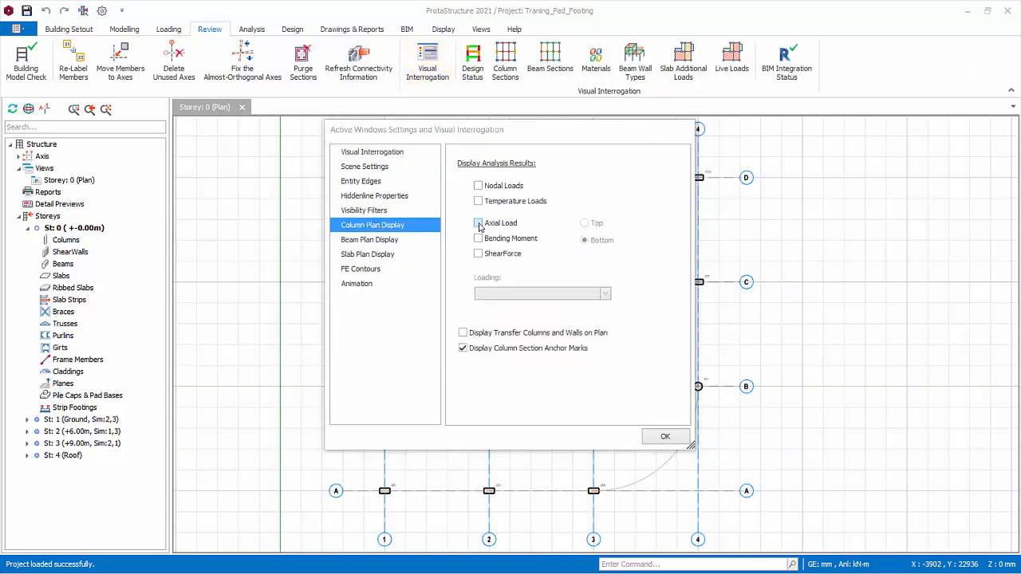
pyautogui.click(479, 223)
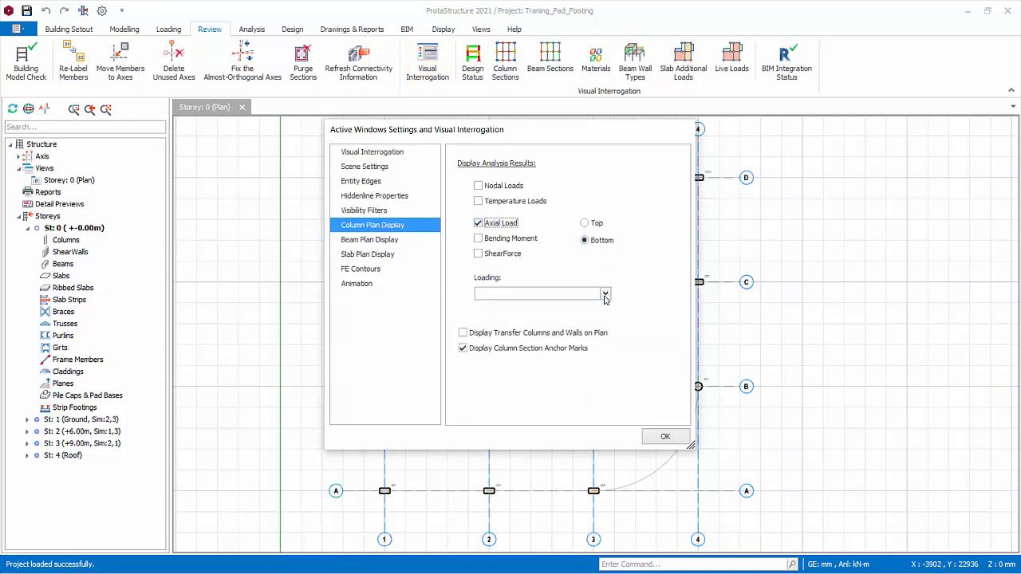
pyautogui.click(605, 294)
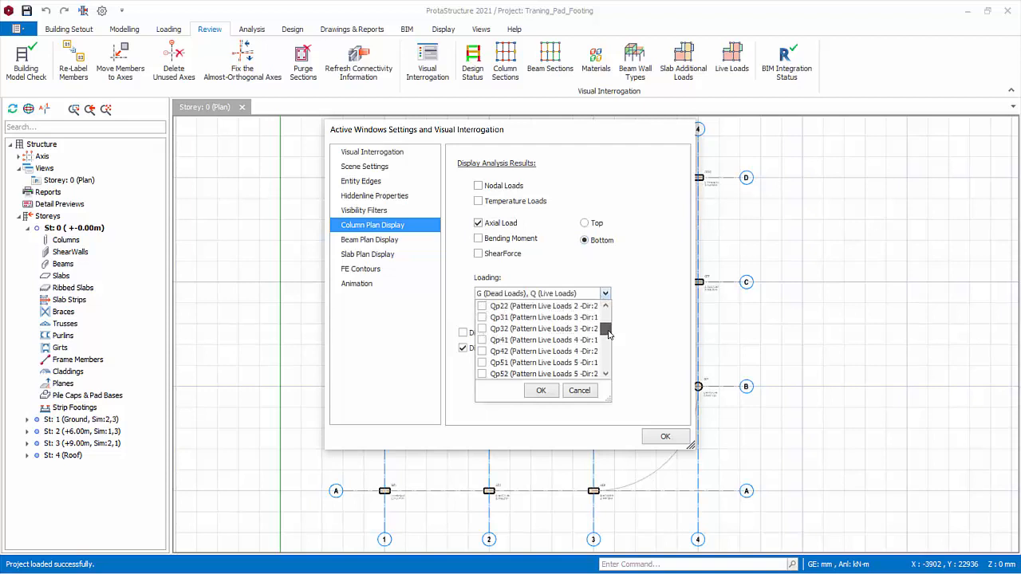
pyautogui.scroll(3)
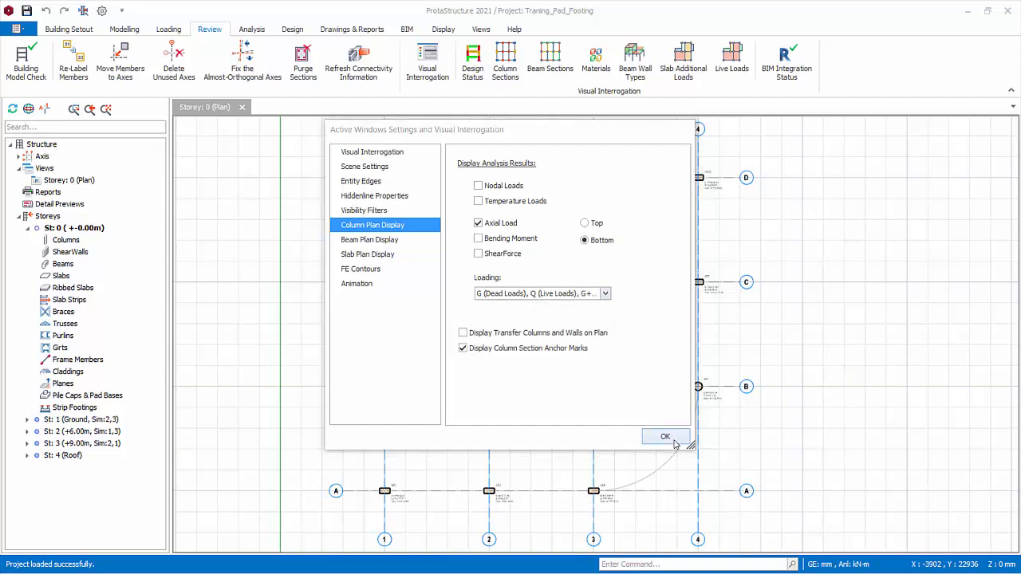
pyautogui.click(665, 437)
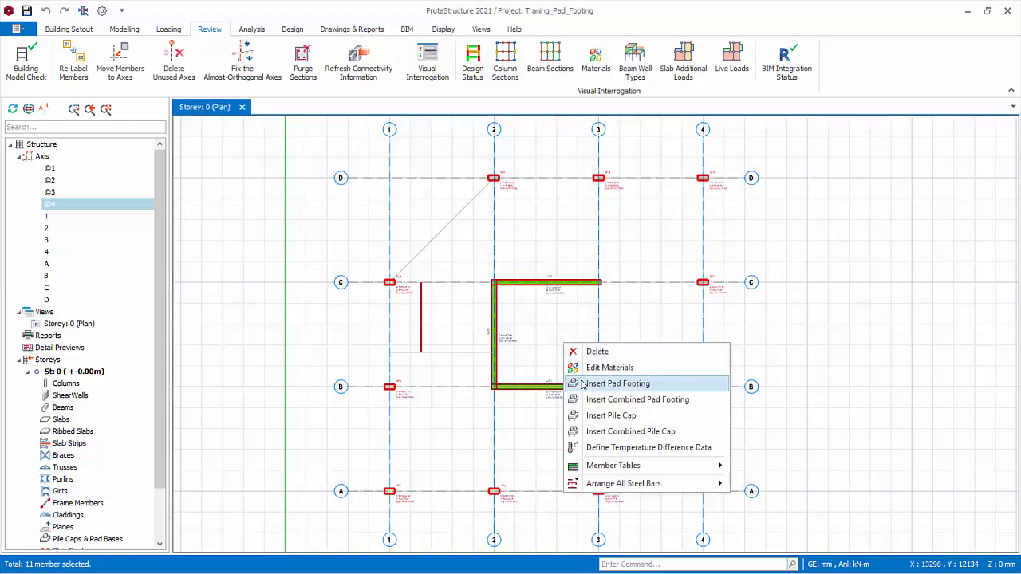
# - Insert pad footings under the selected columns, opening the Pad Footing Batch Design table
pyautogui.click(616, 383)
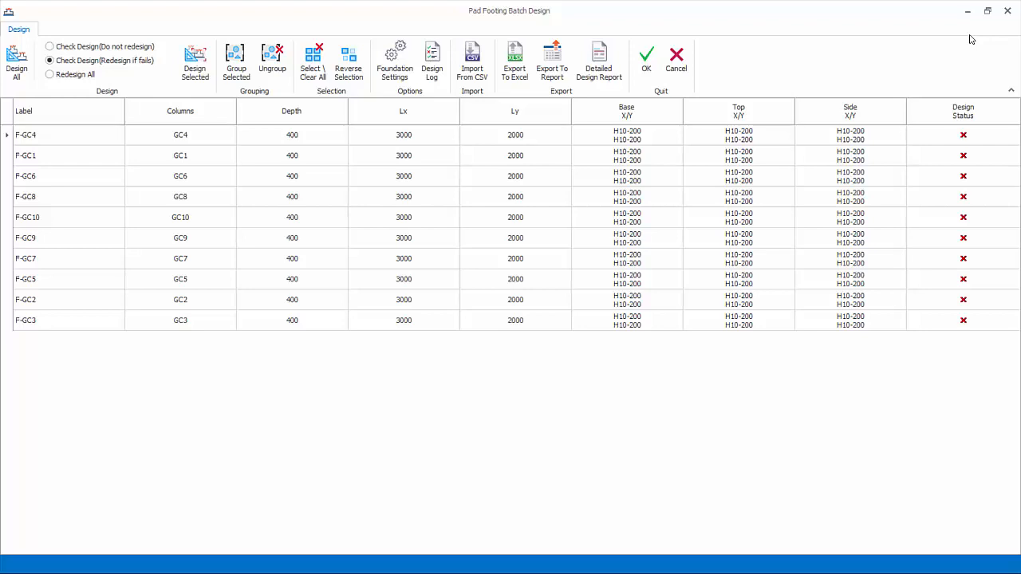
pyautogui.moveTo(394, 61)
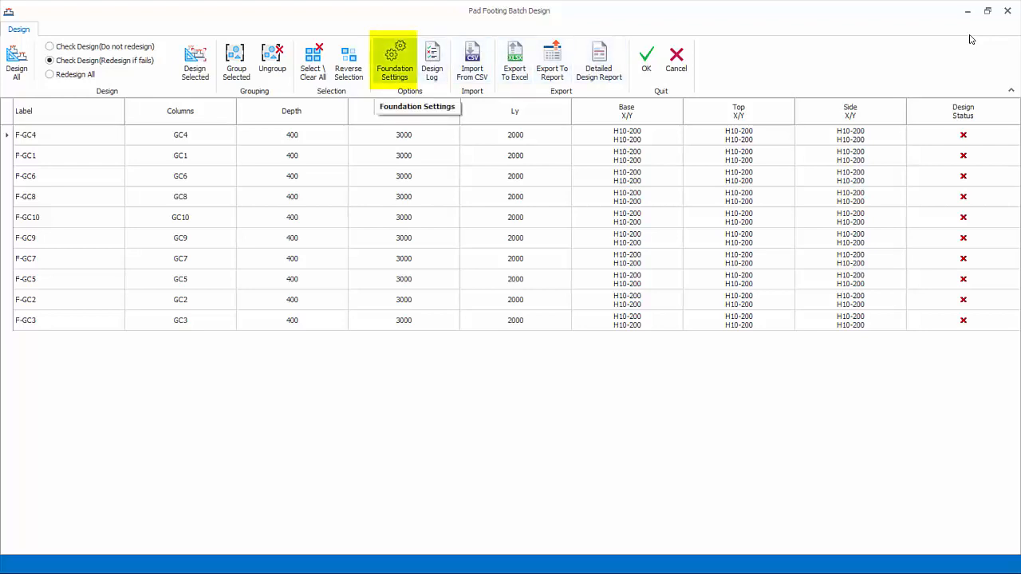
# - In Foundation Settings > General, review allowable soil stress and show the subgrade reaction coefficient table
pyautogui.click(394, 61)
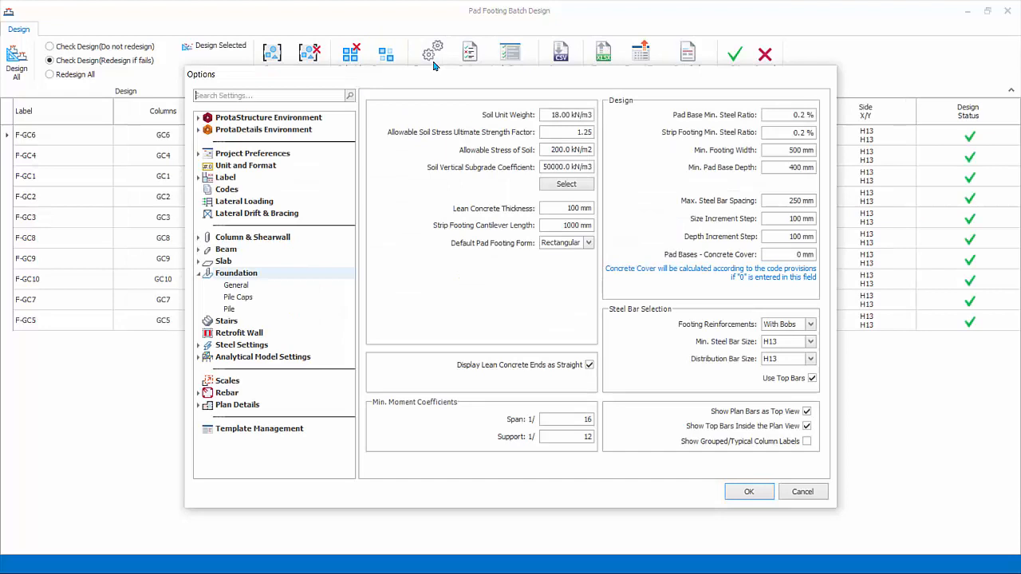
pyautogui.click(236, 284)
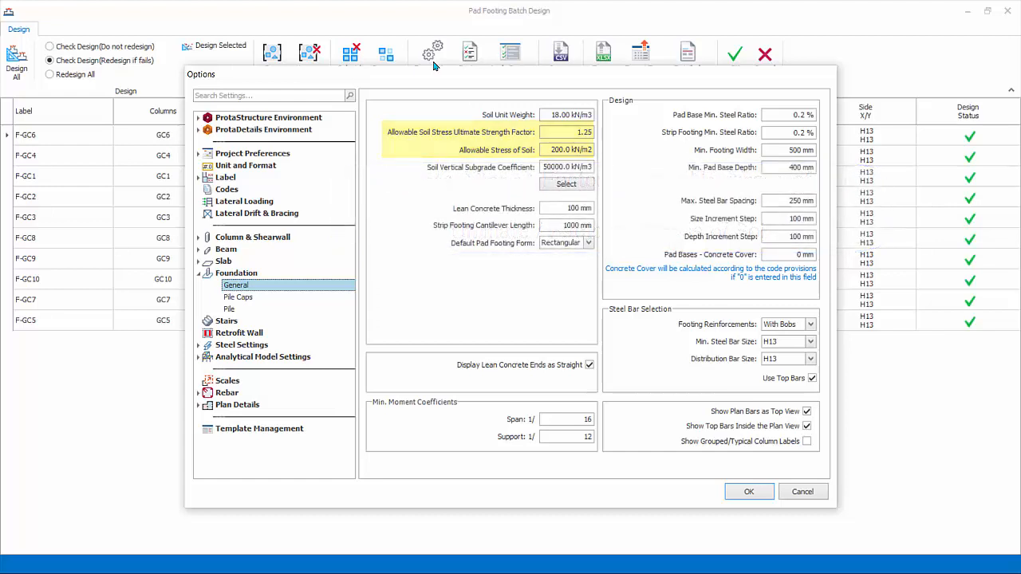
pyautogui.click(566, 168)
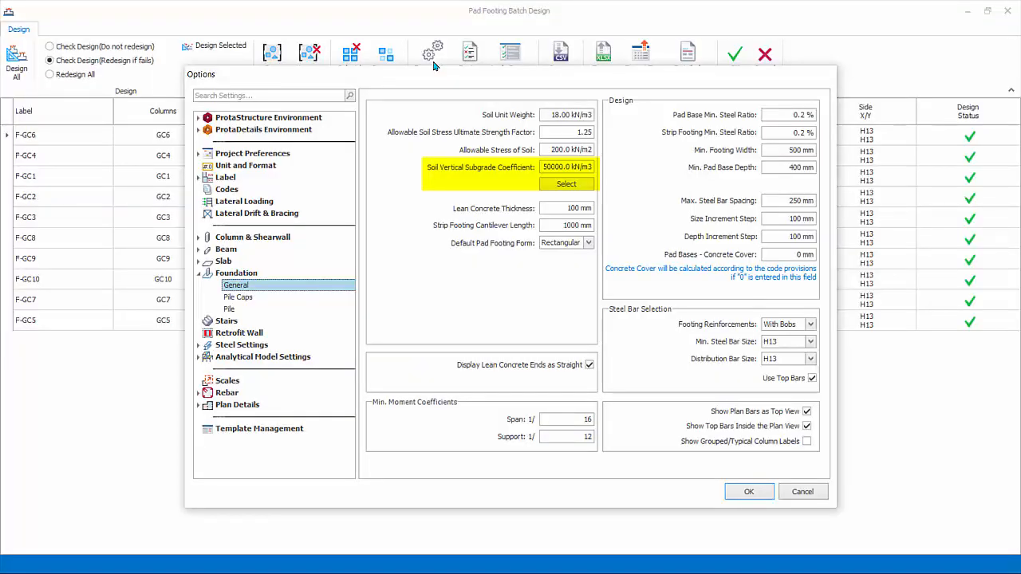
pyautogui.click(565, 183)
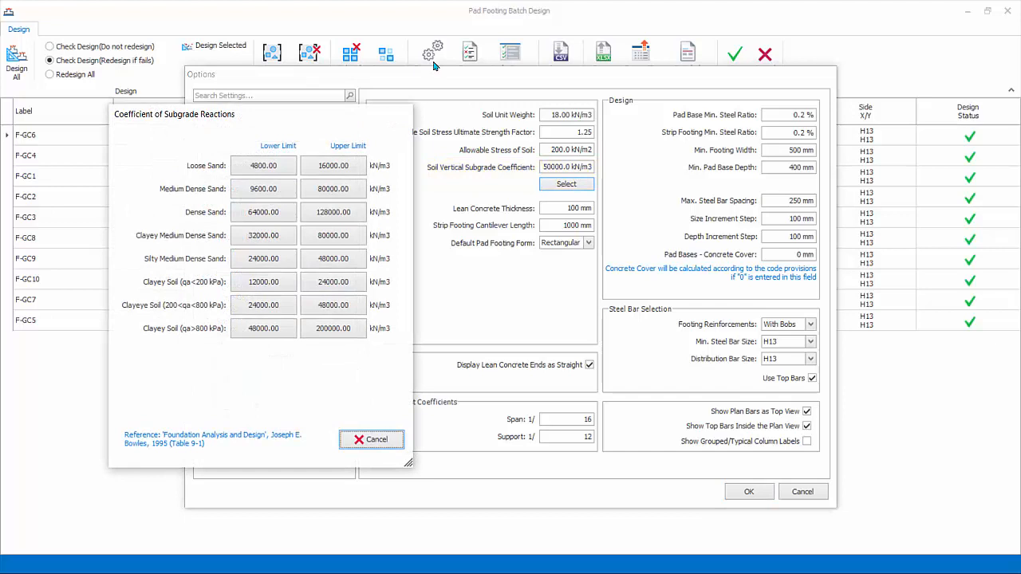
# - Cancel the Coefficient of Subgrade Reactions table, returning to the general foundation settings
pyautogui.click(372, 440)
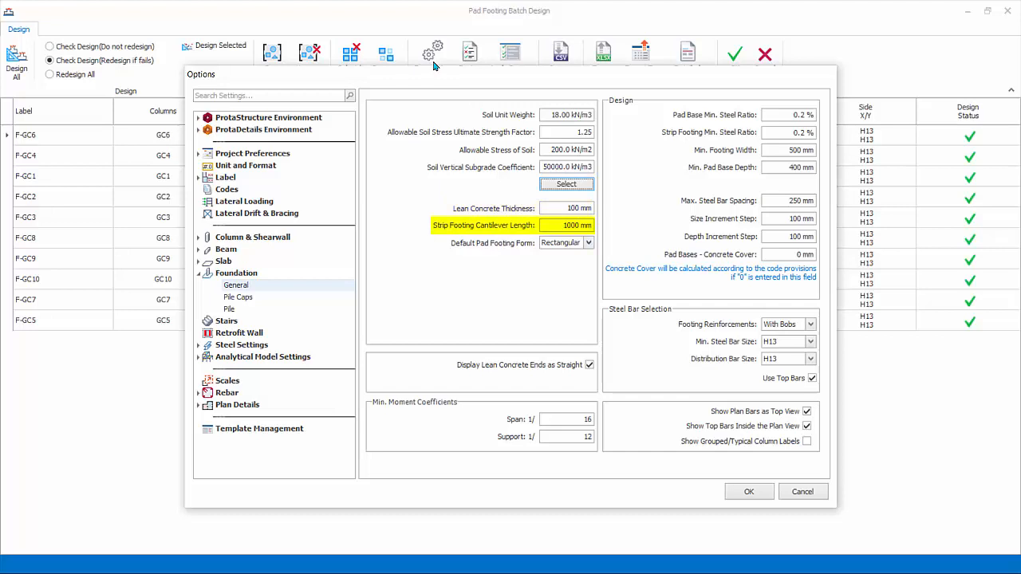
# - Set the default pad footing form to Square, keeping reinforcement With Bobs and H13 minimum bar size
pyautogui.click(589, 242)
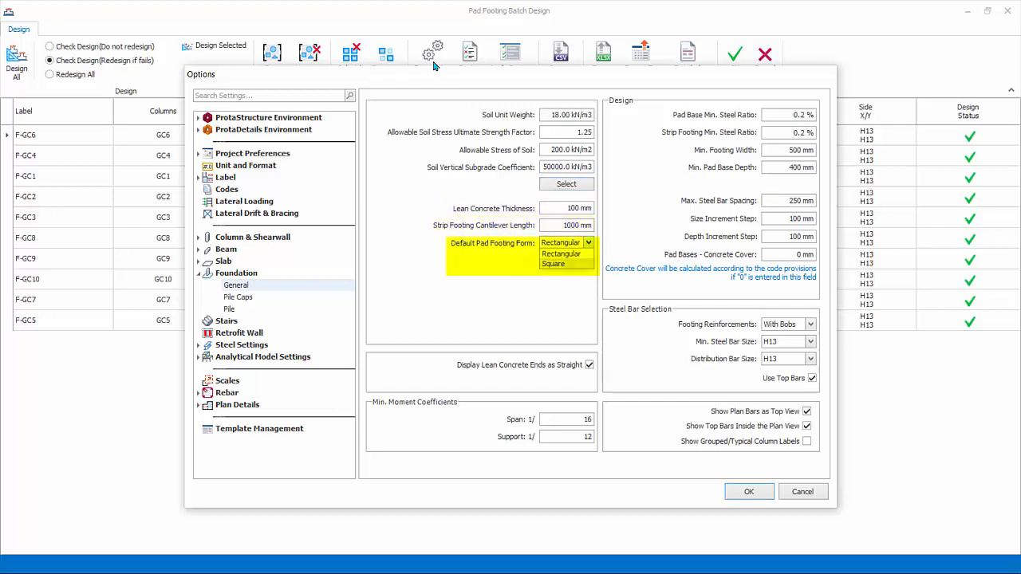
pyautogui.click(562, 265)
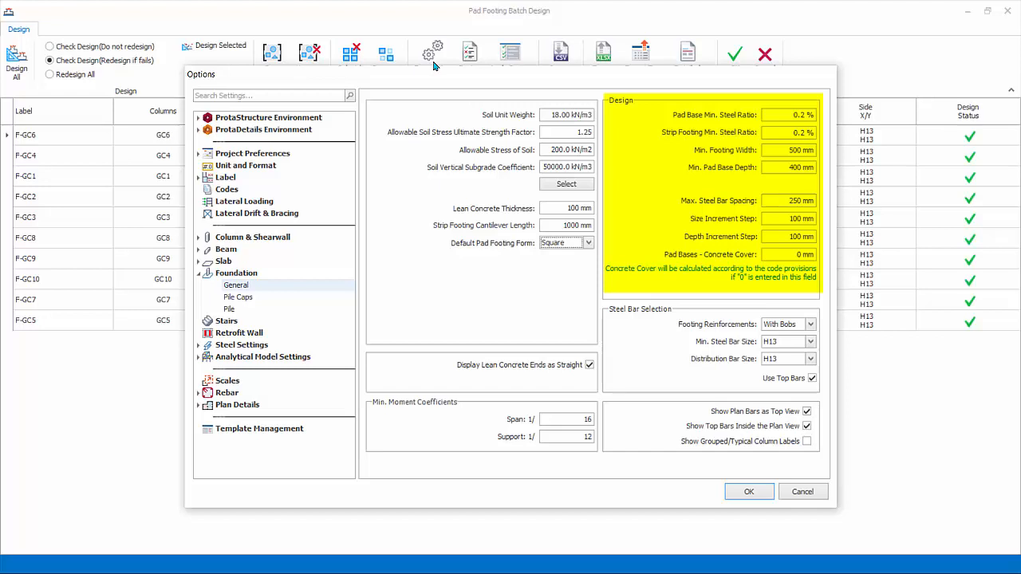
pyautogui.click(810, 324)
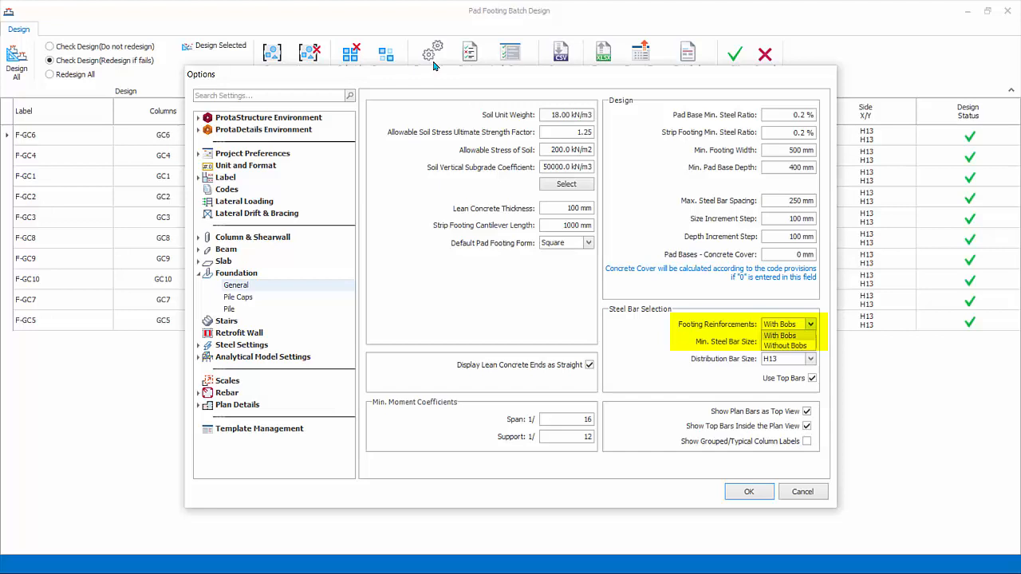
pyautogui.click(779, 324)
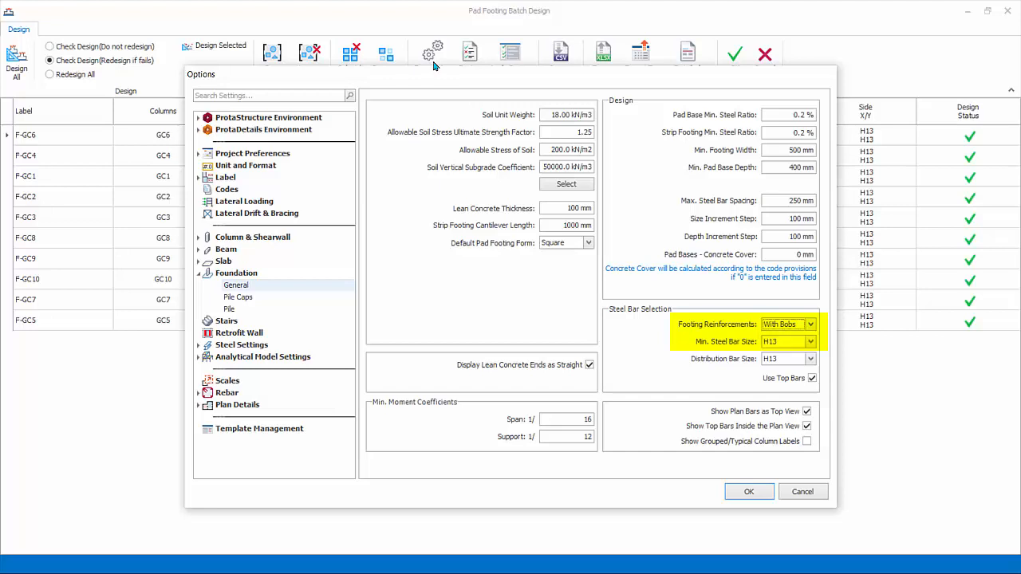
pyautogui.click(810, 342)
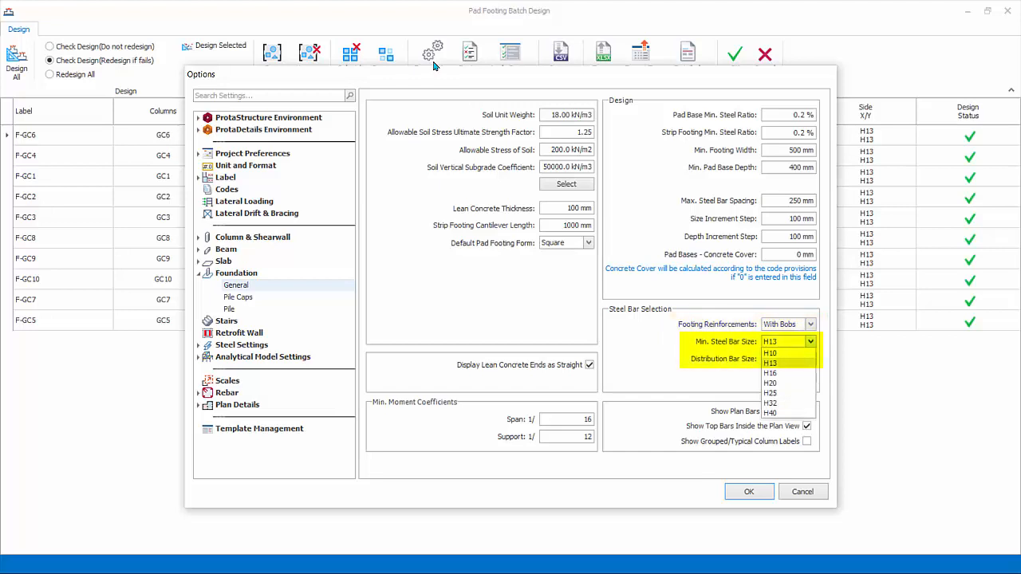
pyautogui.click(769, 364)
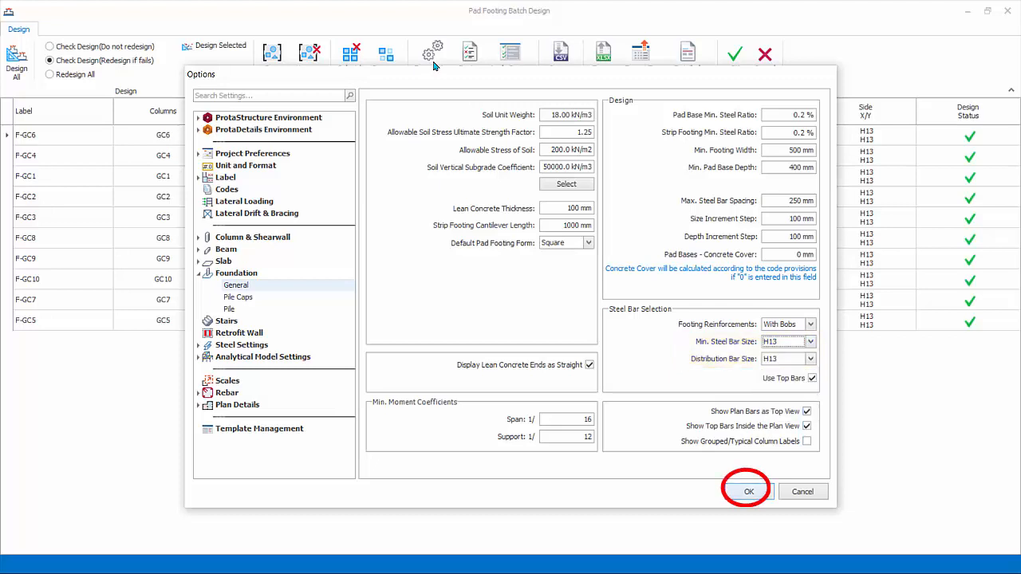
pyautogui.click(746, 491)
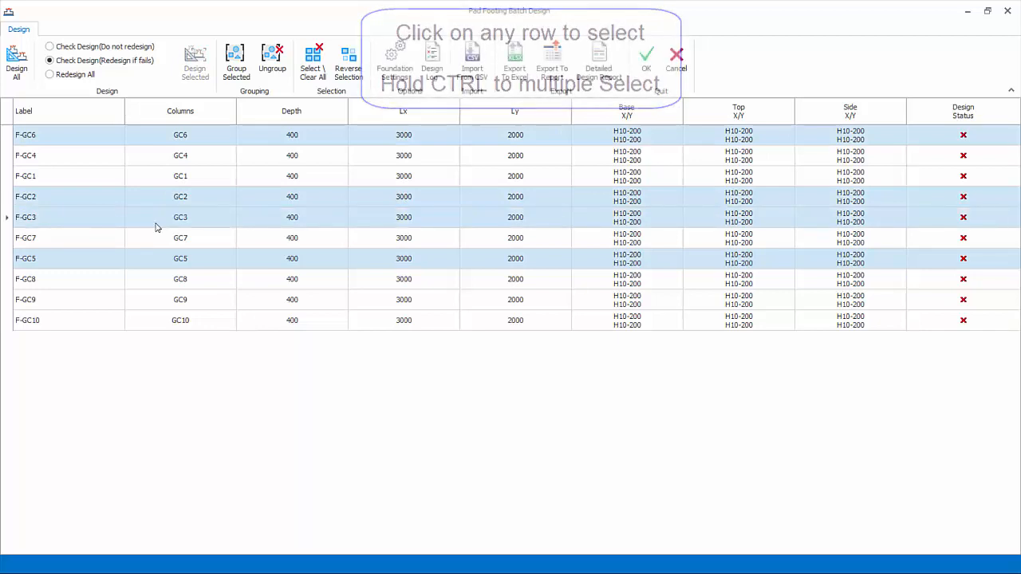
pyautogui.click(348, 61)
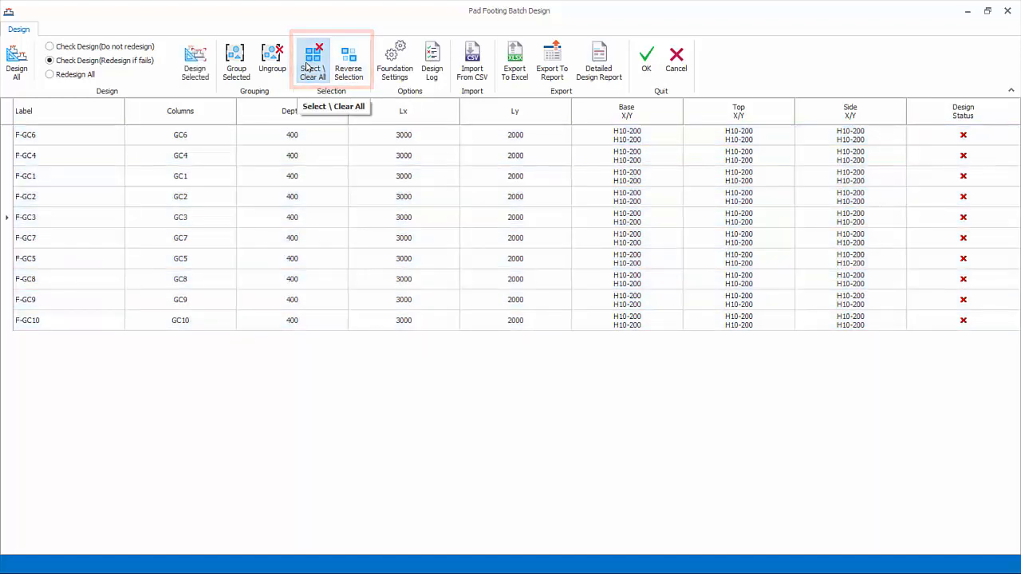
pyautogui.click(49, 46)
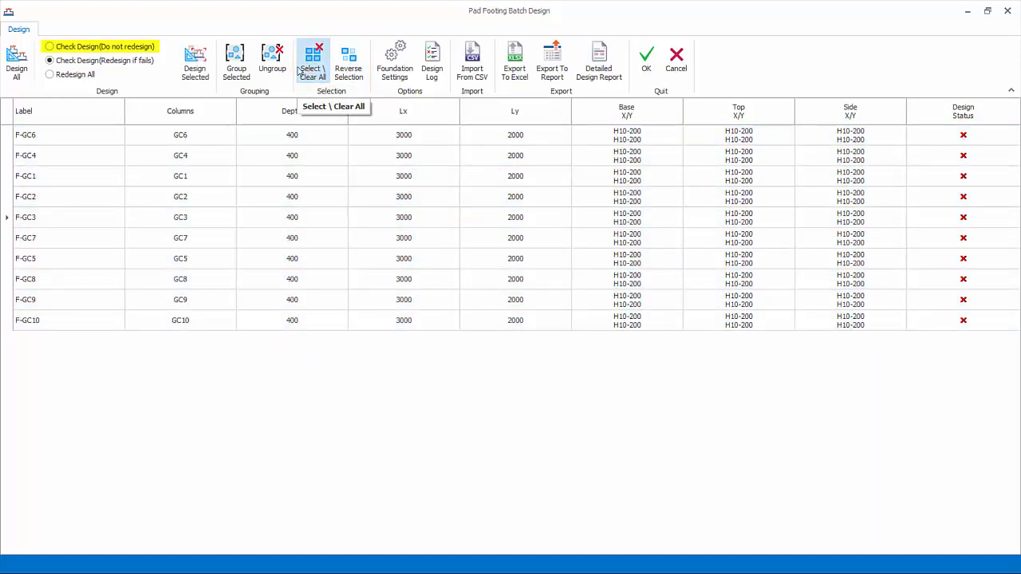
pyautogui.moveTo(159, 51)
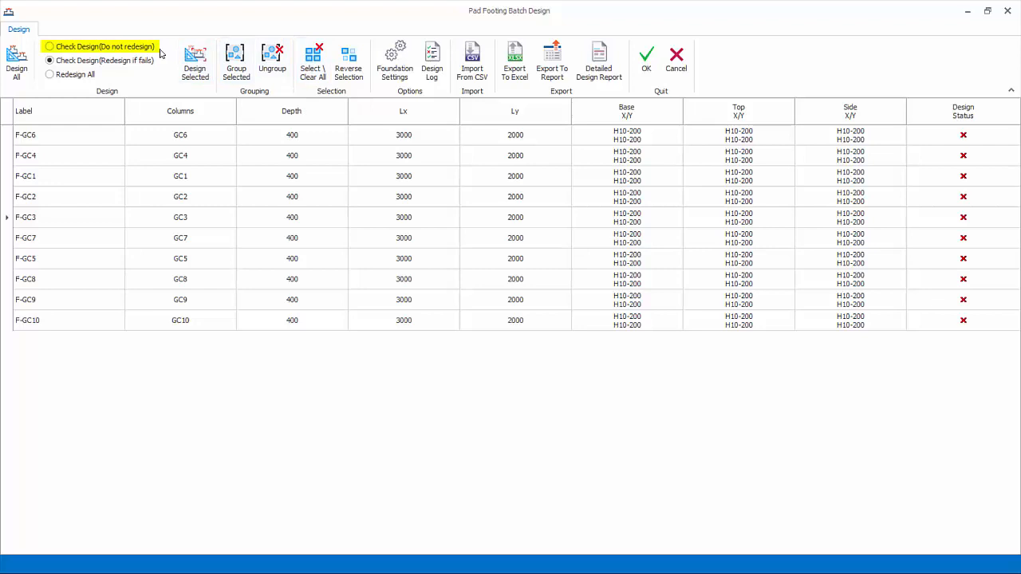
pyautogui.click(50, 61)
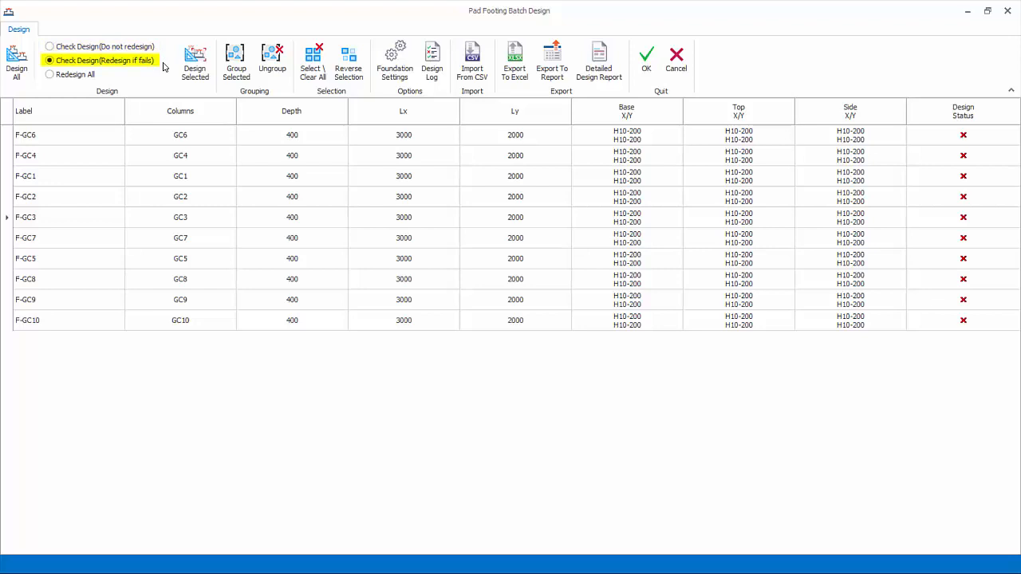
pyautogui.click(51, 75)
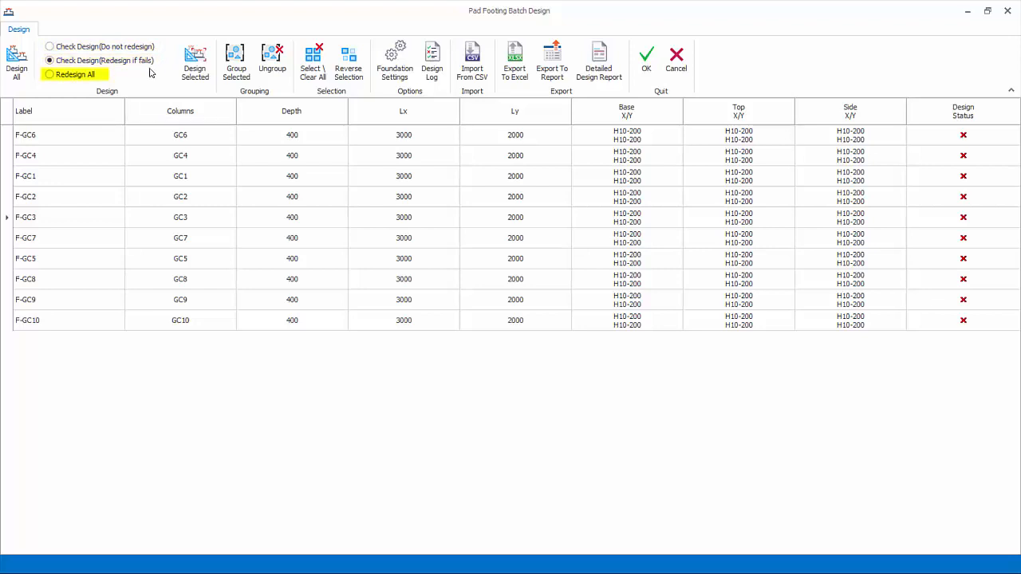
pyautogui.moveTo(131, 78)
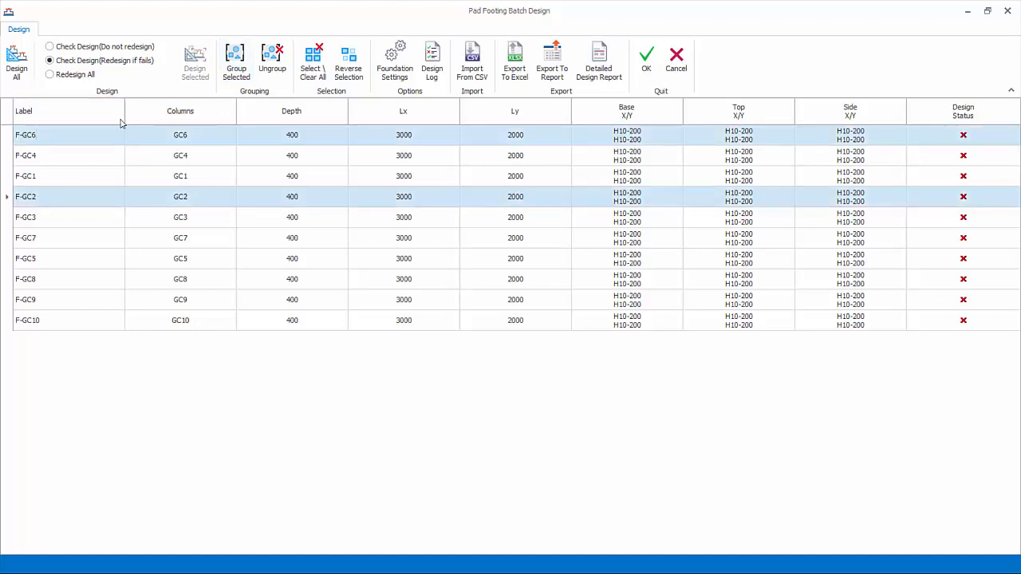
pyautogui.moveTo(237, 61)
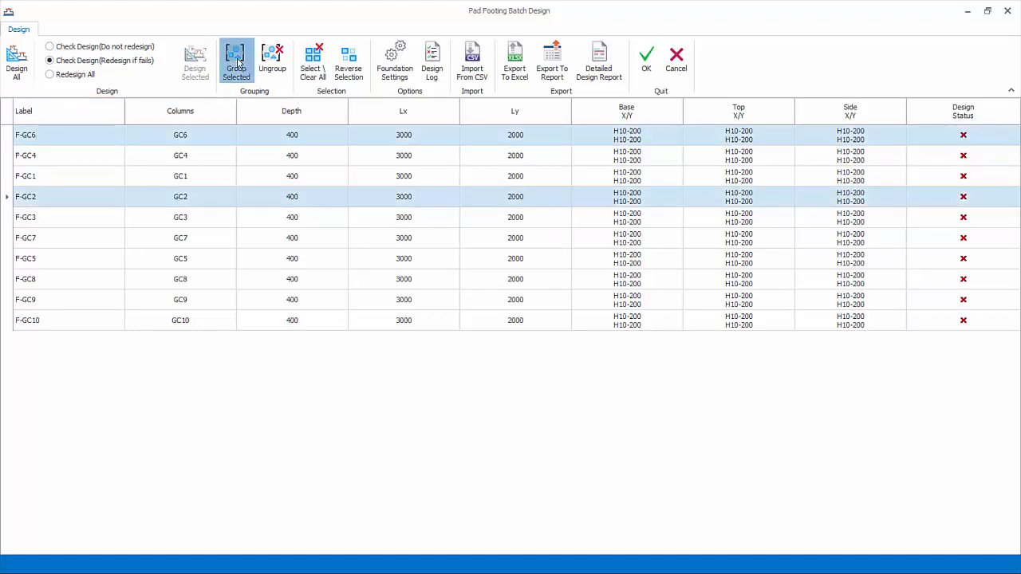
# - Group F-GC6 with F-GC4 into one shared footing and choose Redesign All for every footing
pyautogui.click(236, 61)
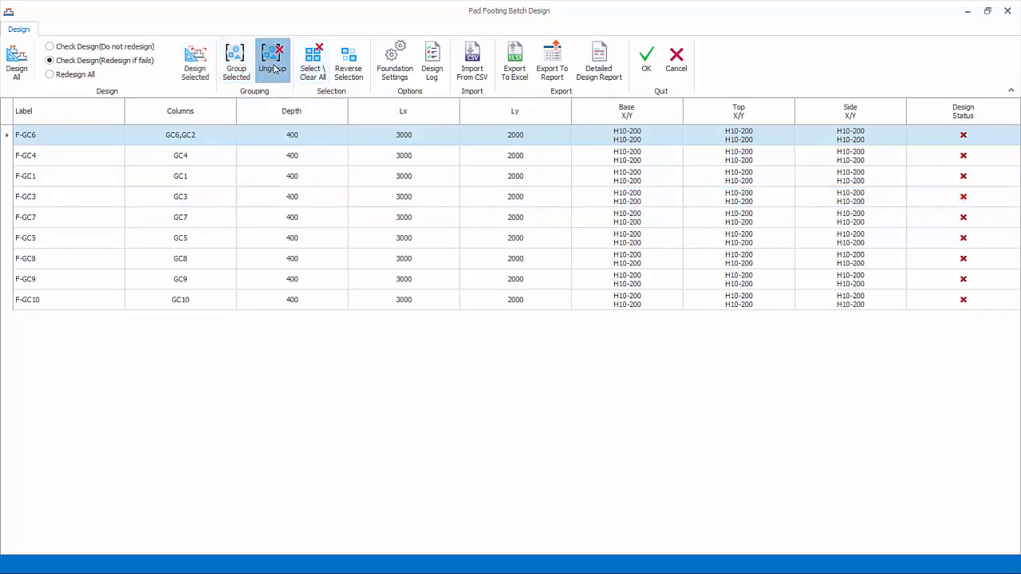
pyautogui.click(272, 62)
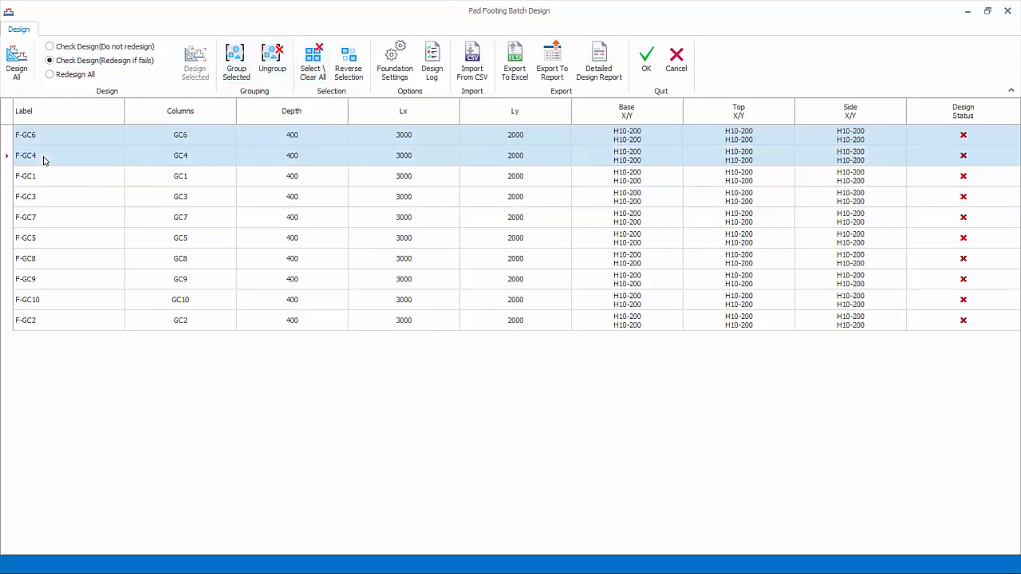
pyautogui.moveTo(236, 60)
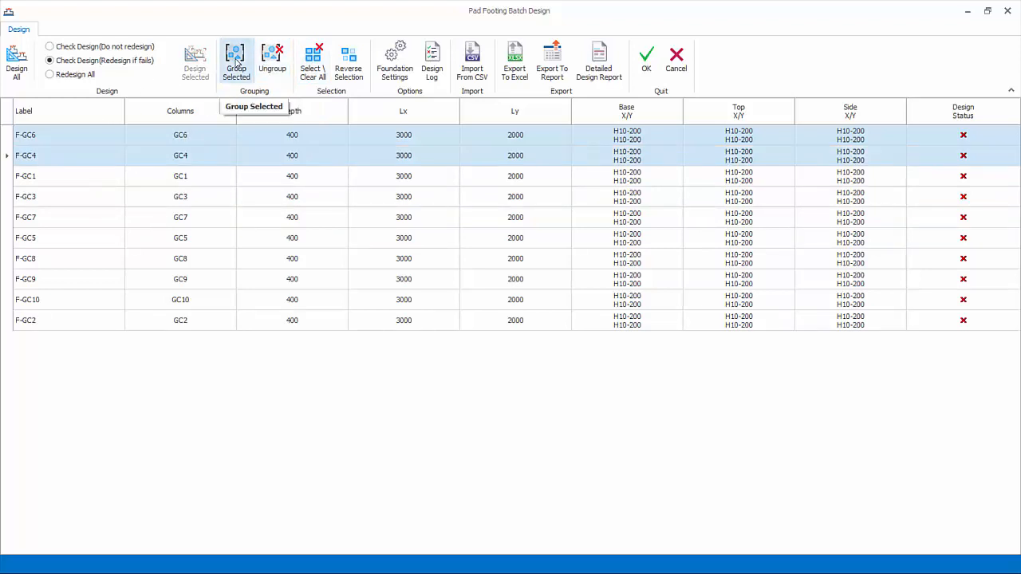
pyautogui.click(236, 61)
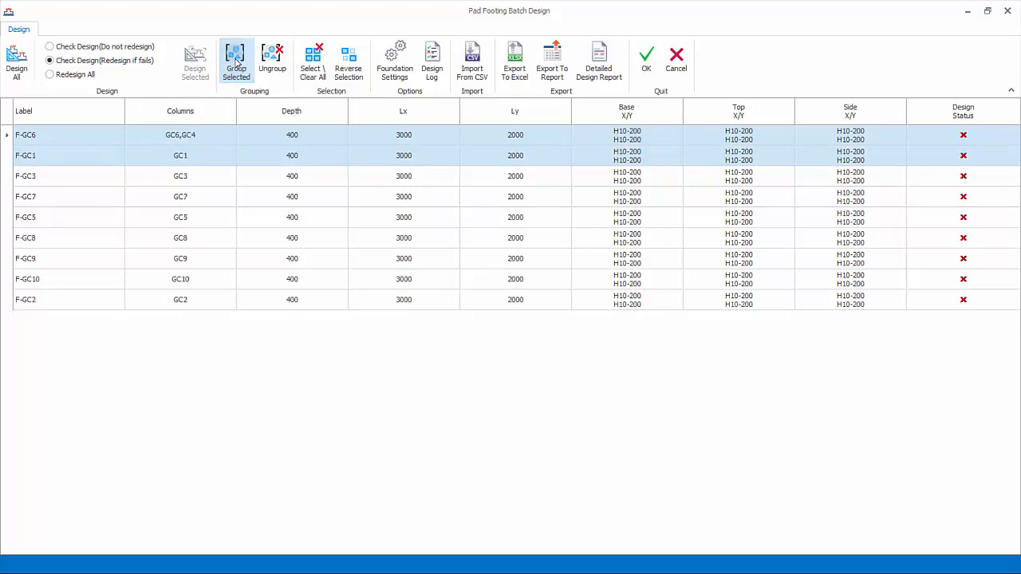
pyautogui.click(49, 75)
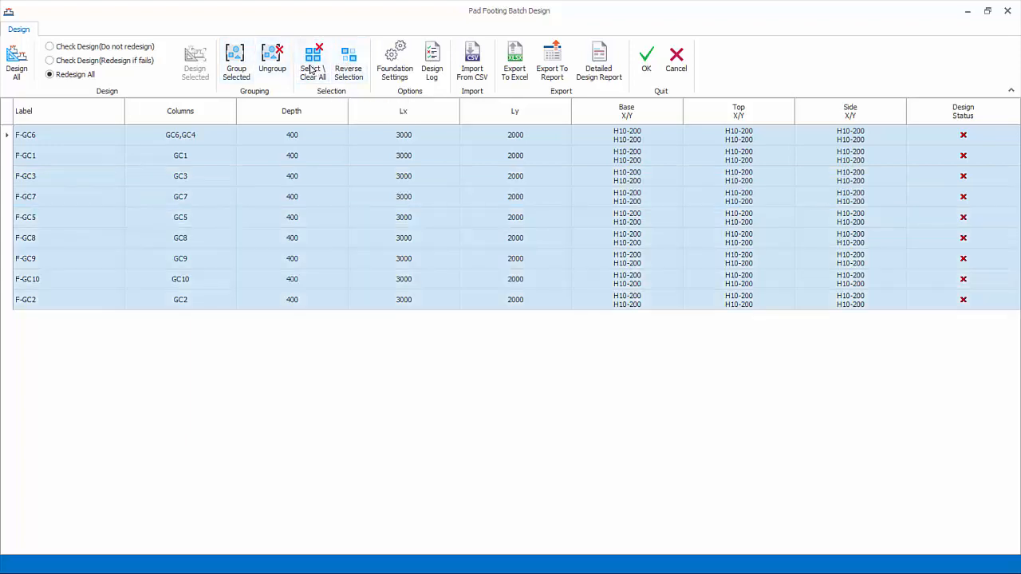
# - Run Design All so footing sizes and reinforcement update, leaving only grouped GC6/GC4 failing
pyautogui.click(16, 61)
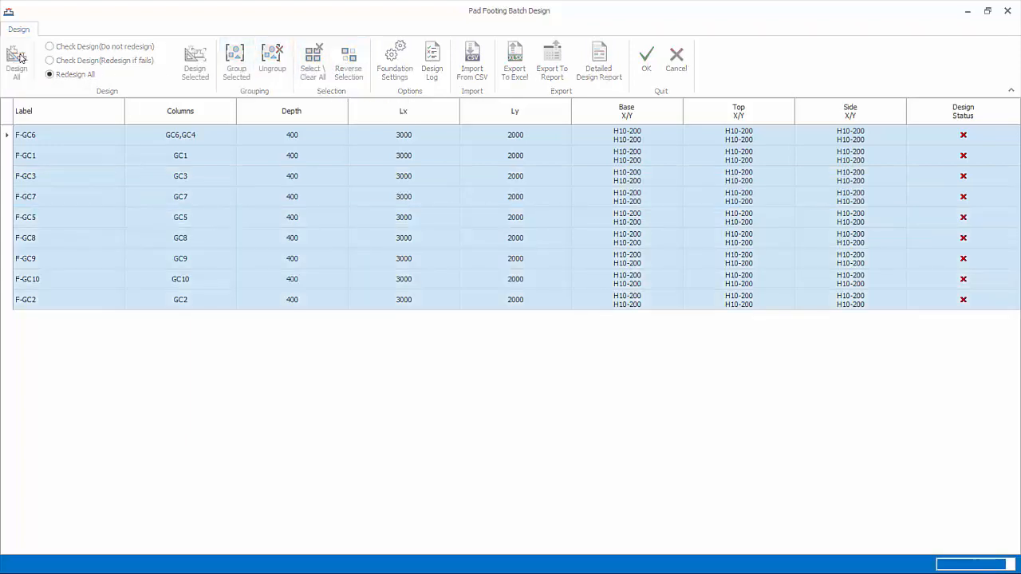
pyautogui.click(16, 61)
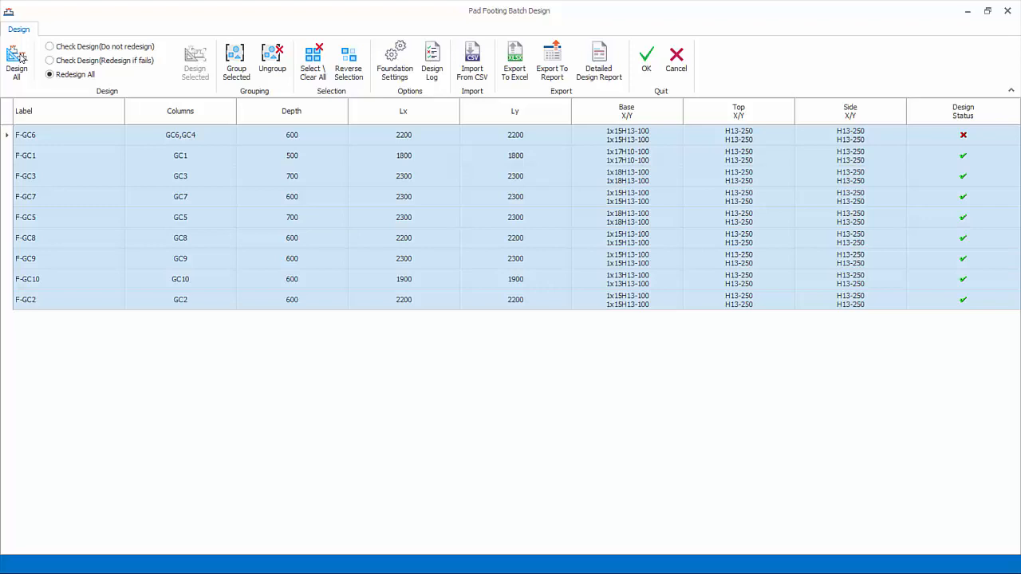
pyautogui.moveTo(759, 4)
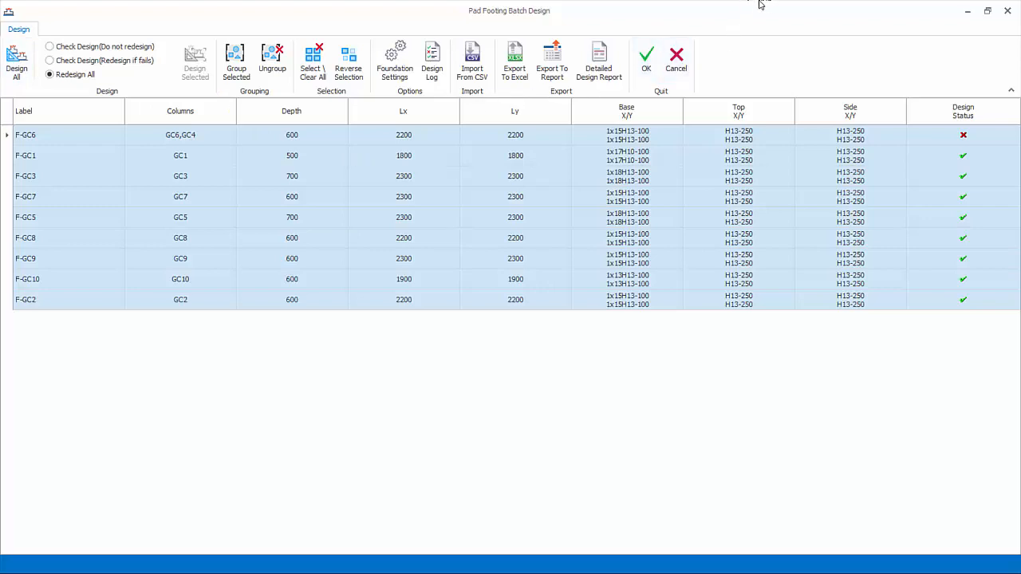
pyautogui.moveTo(553, 60)
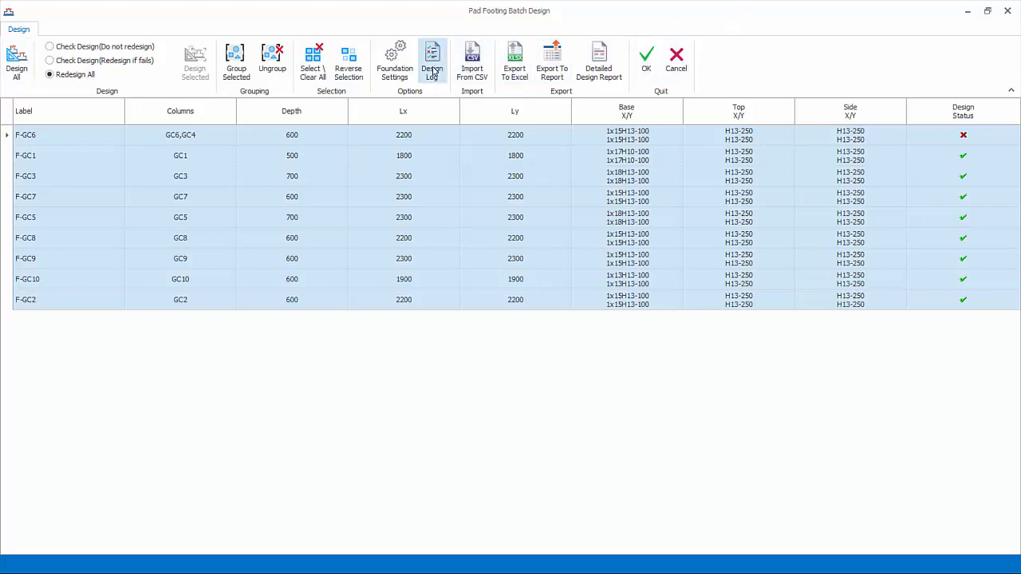
pyautogui.moveTo(489, 61)
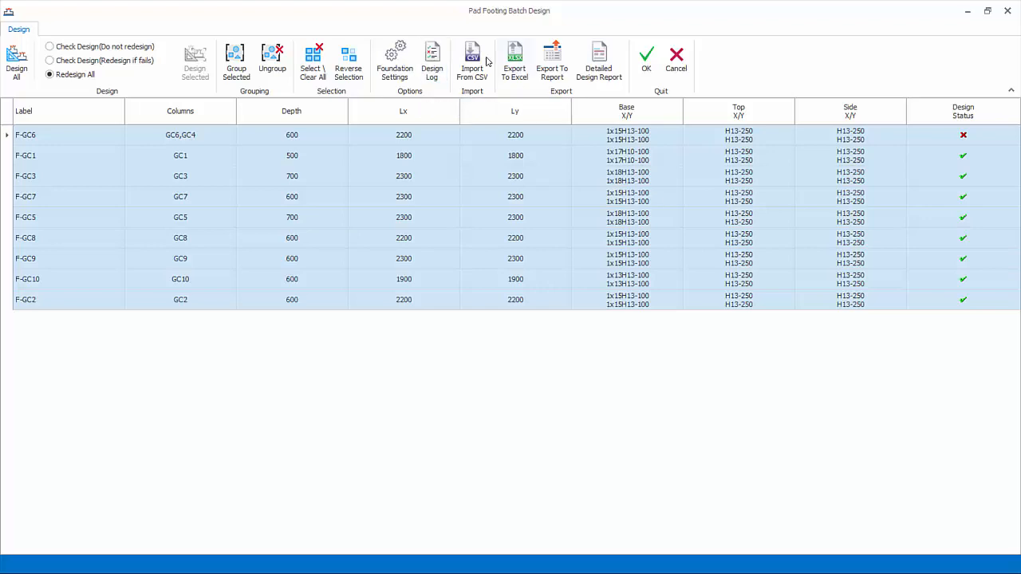
pyautogui.moveTo(472, 61)
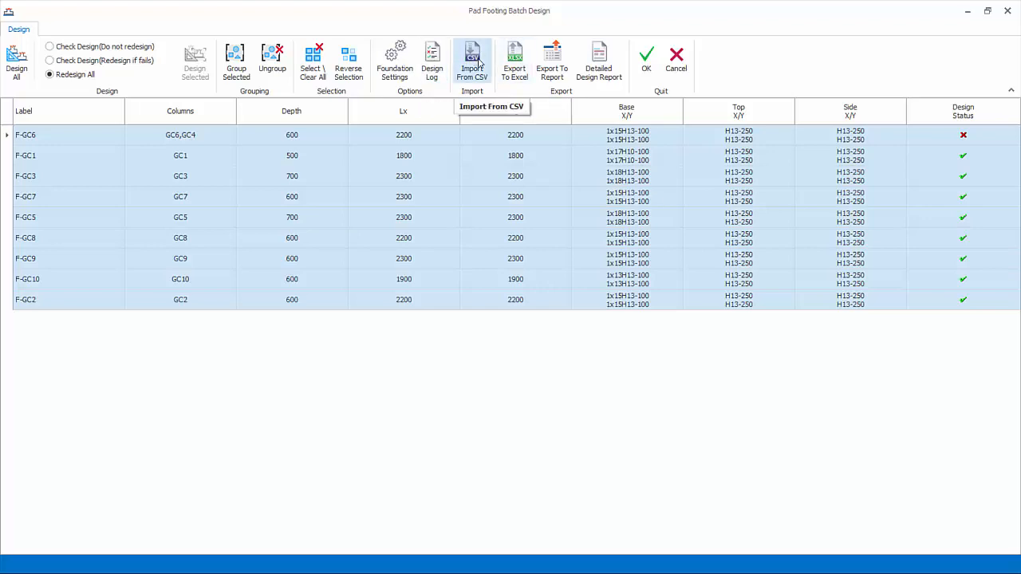
pyautogui.click(473, 61)
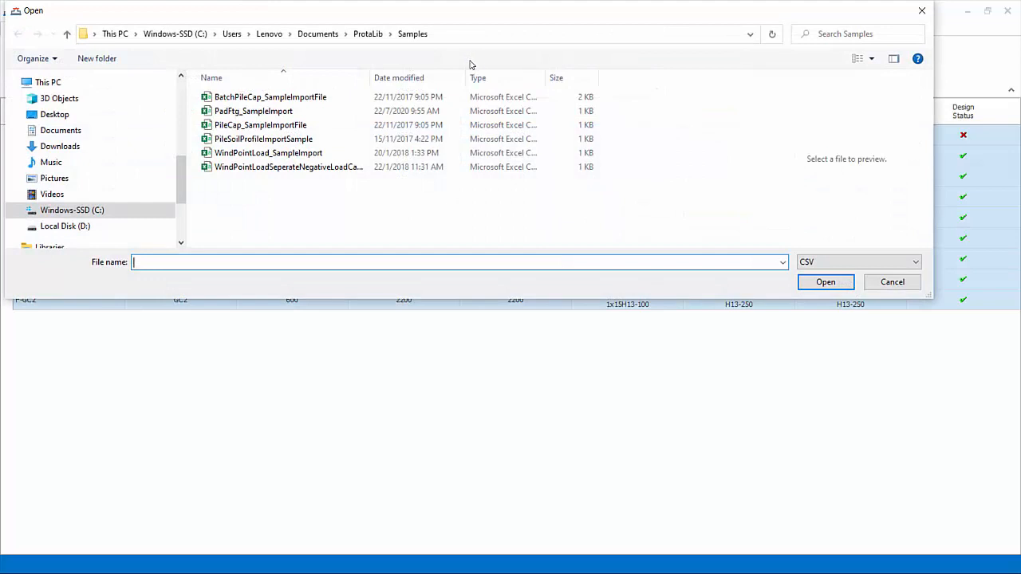
pyautogui.click(253, 112)
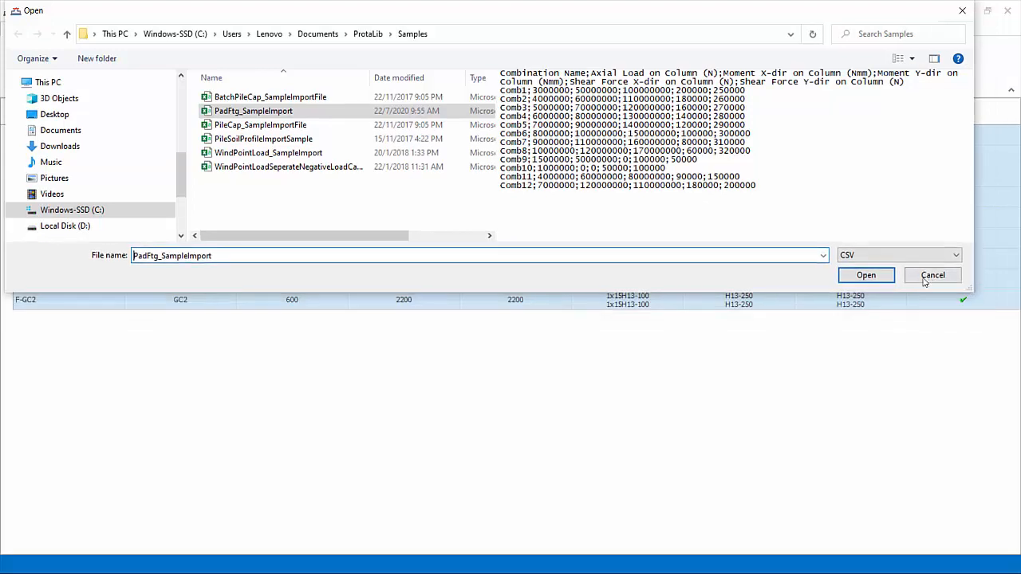
pyautogui.click(865, 274)
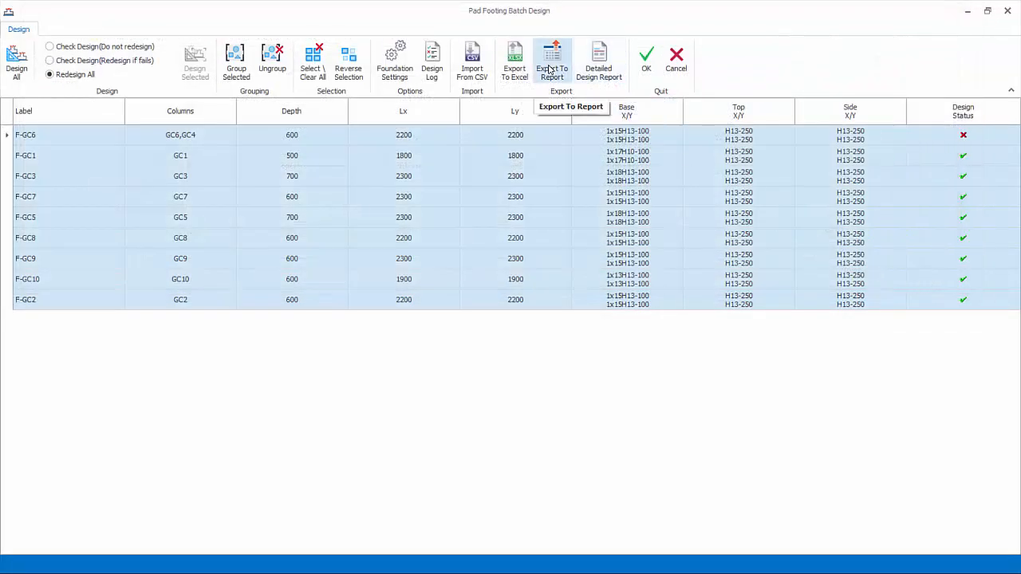
pyautogui.click(552, 61)
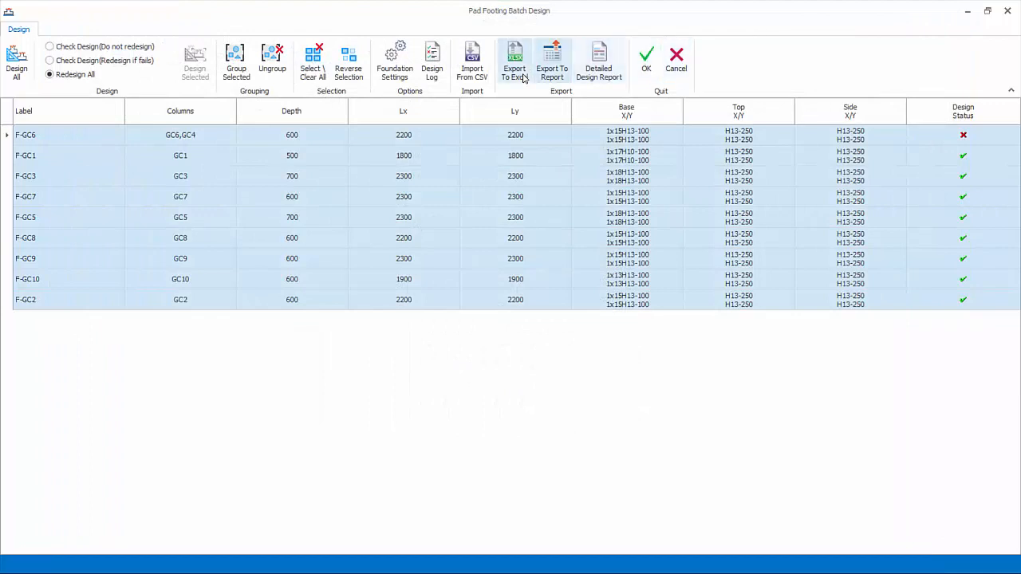
pyautogui.click(514, 61)
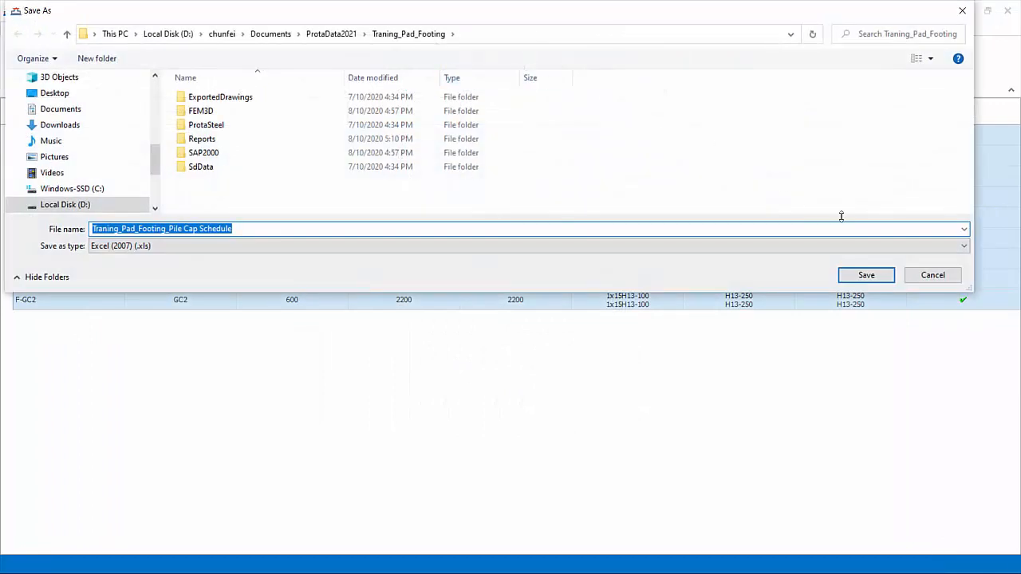
pyautogui.click(865, 275)
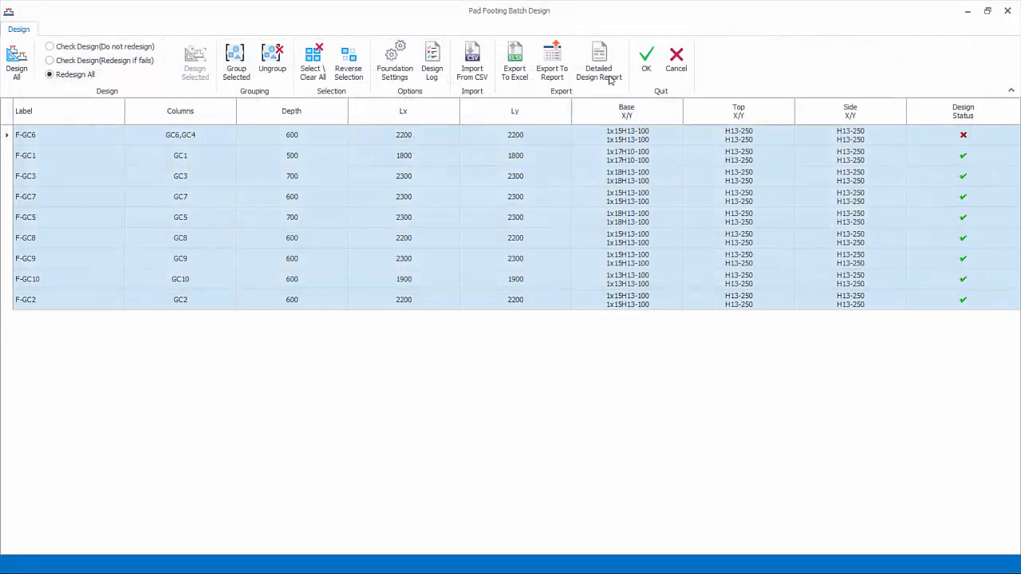
pyautogui.click(599, 61)
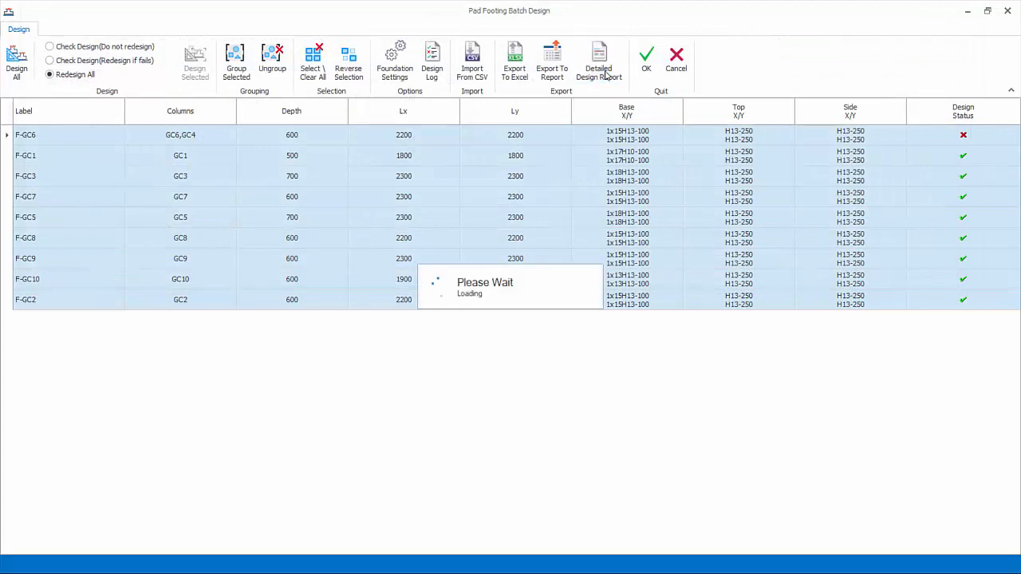
pyautogui.click(598, 60)
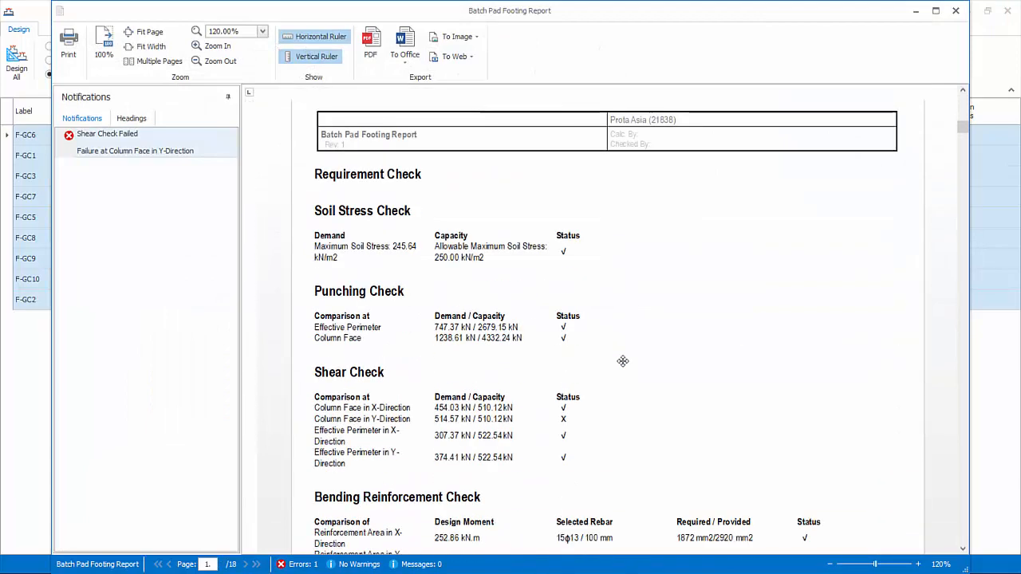
pyautogui.scroll(-3)
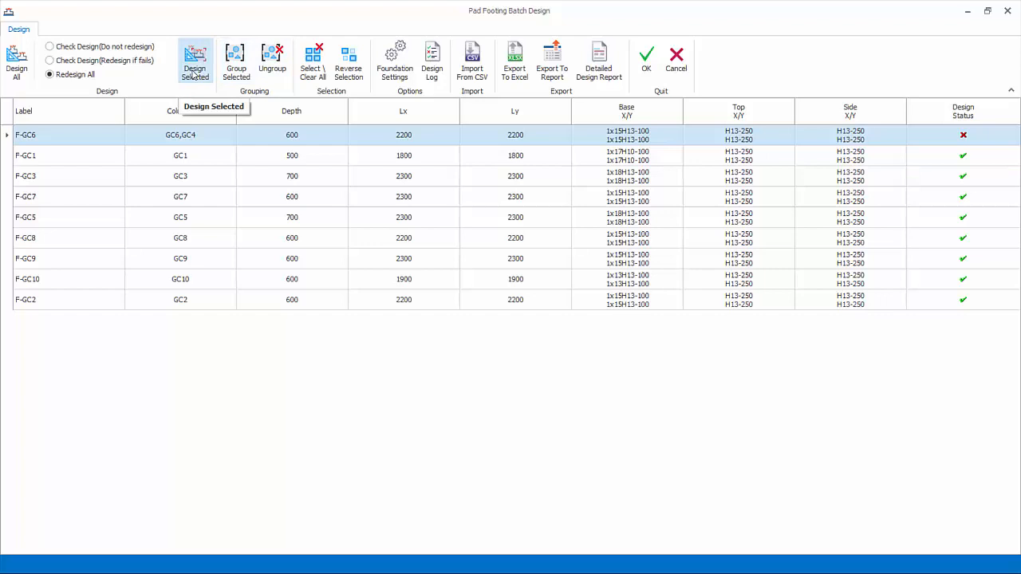
pyautogui.moveTo(225, 156)
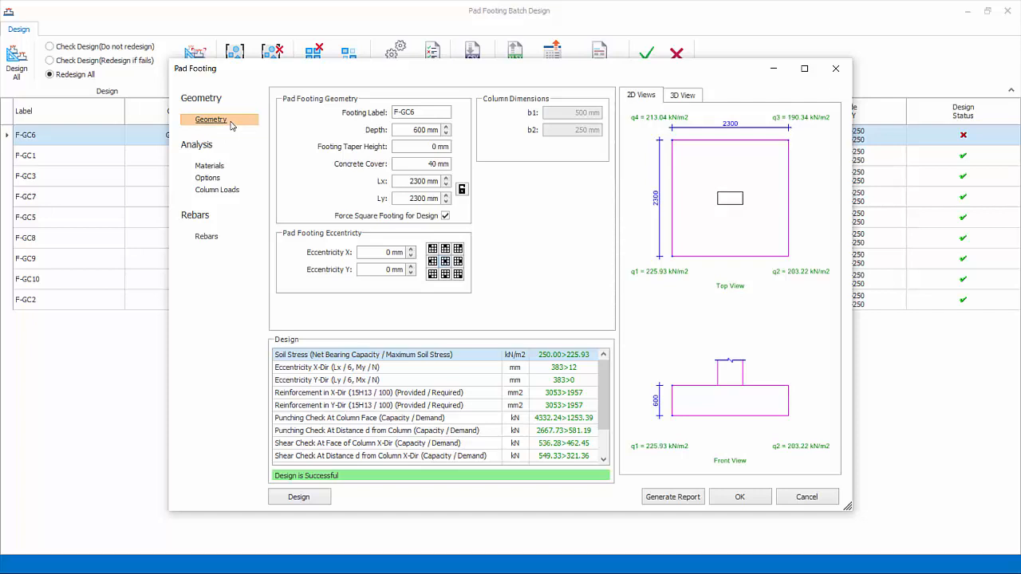
# - Set footing F-GC6's Lx and Ly to 2500 mm, giving a successful design
pyautogui.tripleClick(421, 182)
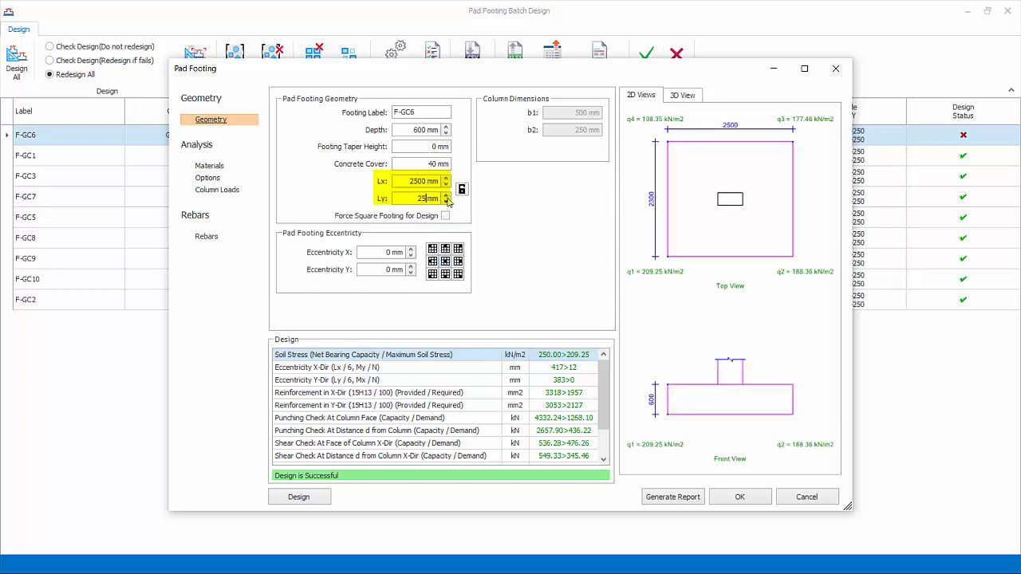
pyautogui.click(446, 195)
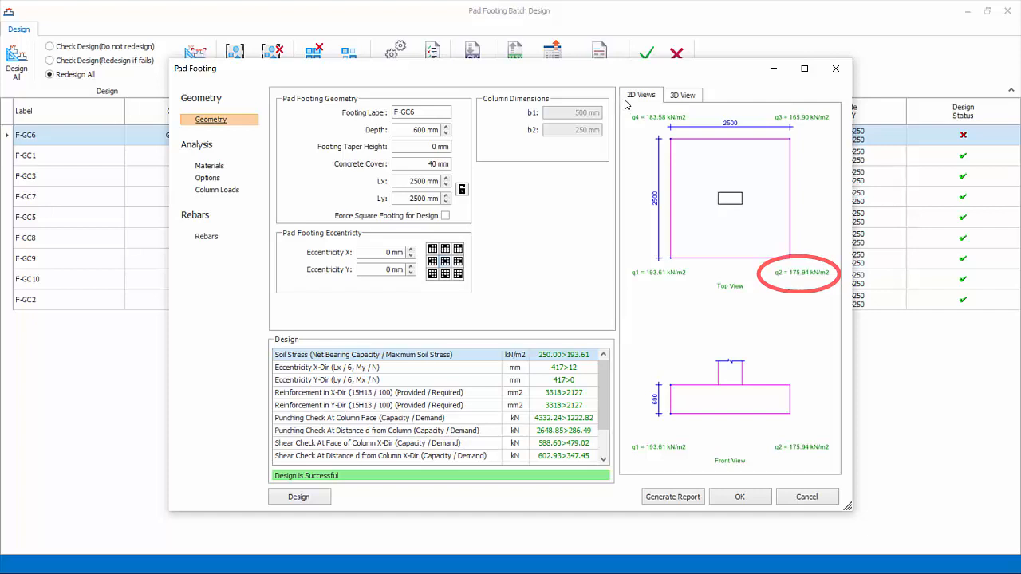
pyautogui.click(683, 96)
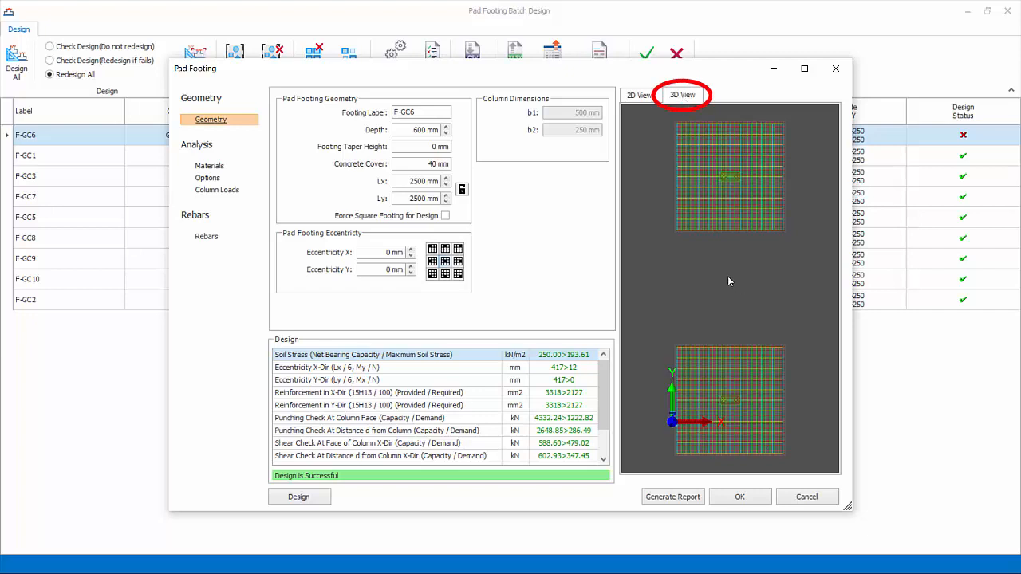
pyautogui.click(683, 94)
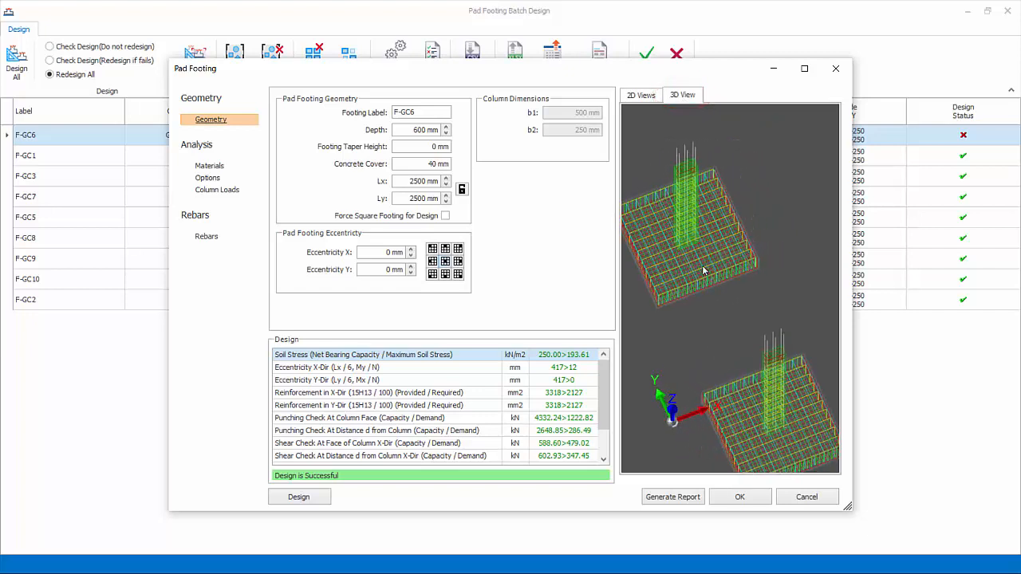
pyautogui.moveTo(702, 271); pyautogui.dragTo(750, 295)
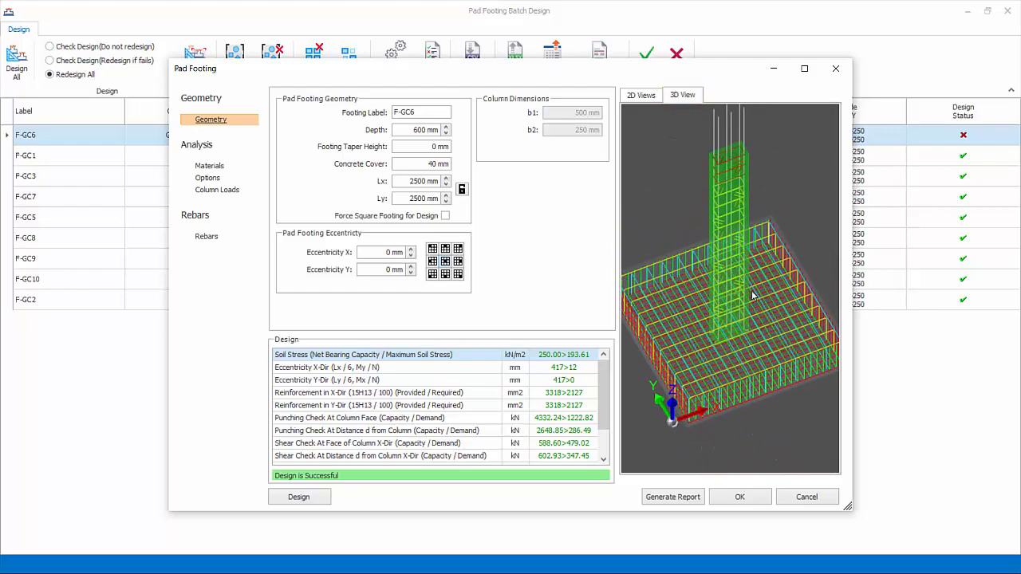
pyautogui.moveTo(750, 296); pyautogui.dragTo(728, 306)
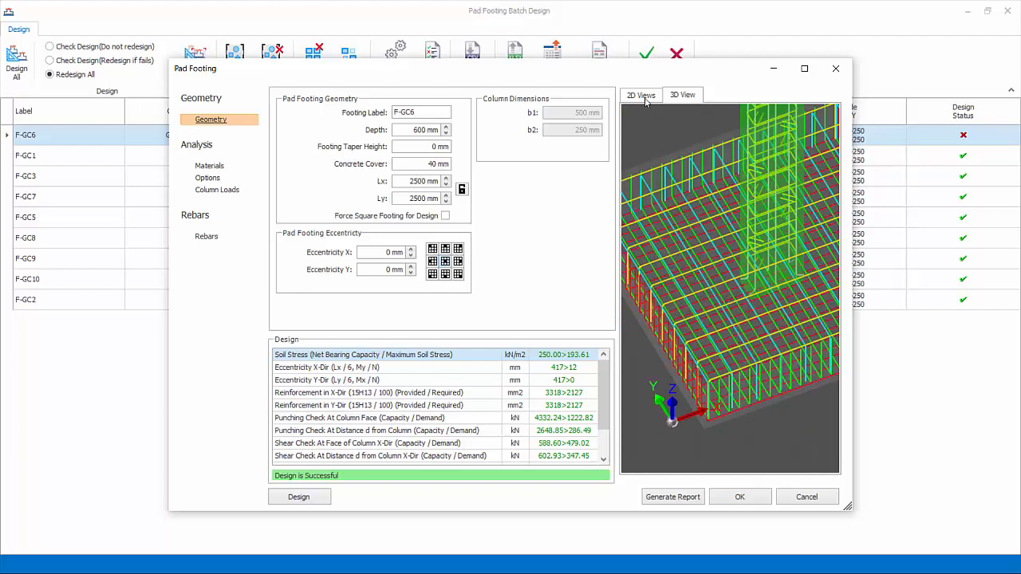
pyautogui.click(642, 95)
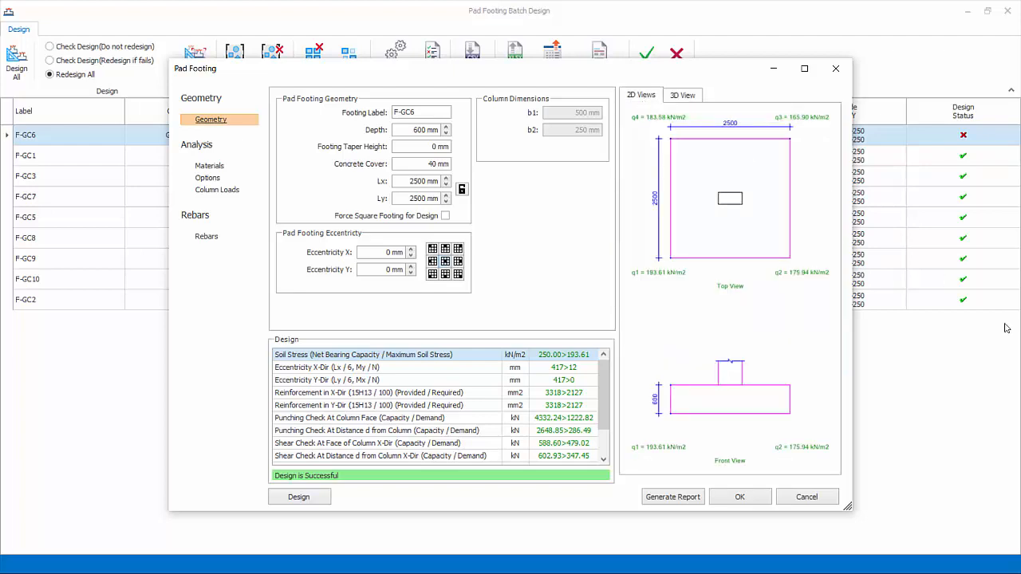
pyautogui.click(211, 164)
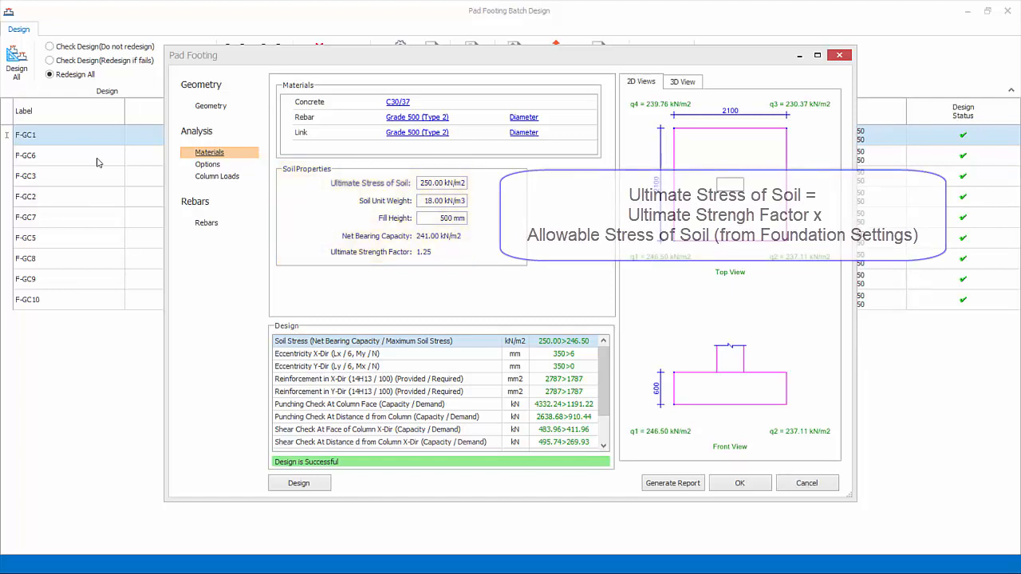
# - View F-GC1's design Options, then its Column Loads list of combinations with axial loads and moments
pyautogui.click(208, 164)
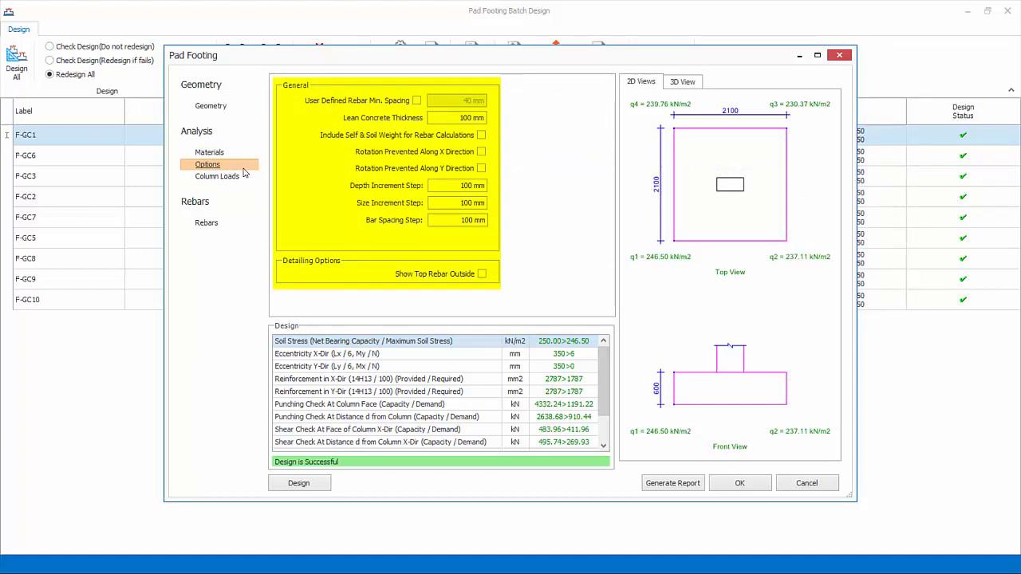
pyautogui.moveTo(257, 172)
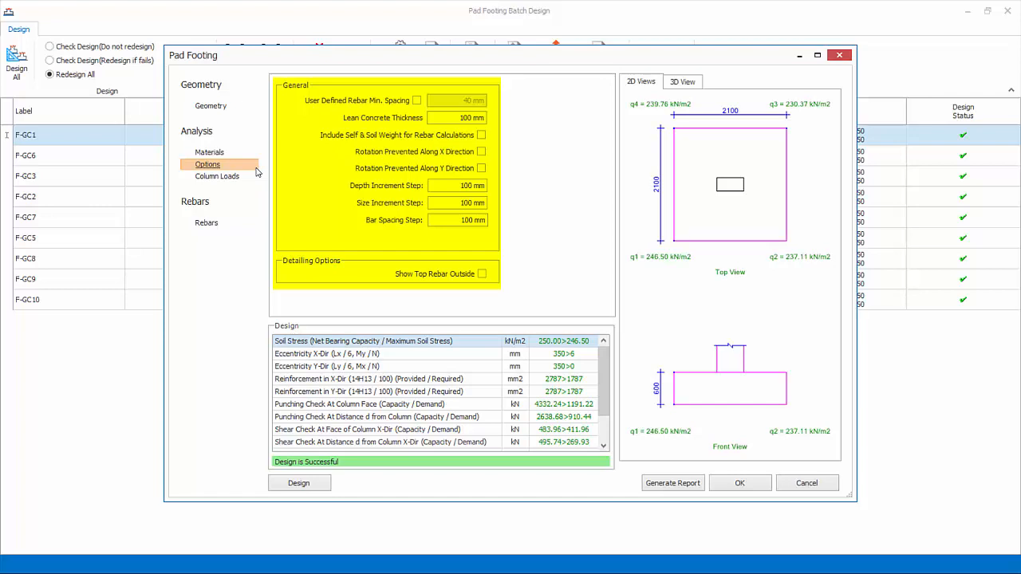
pyautogui.click(217, 176)
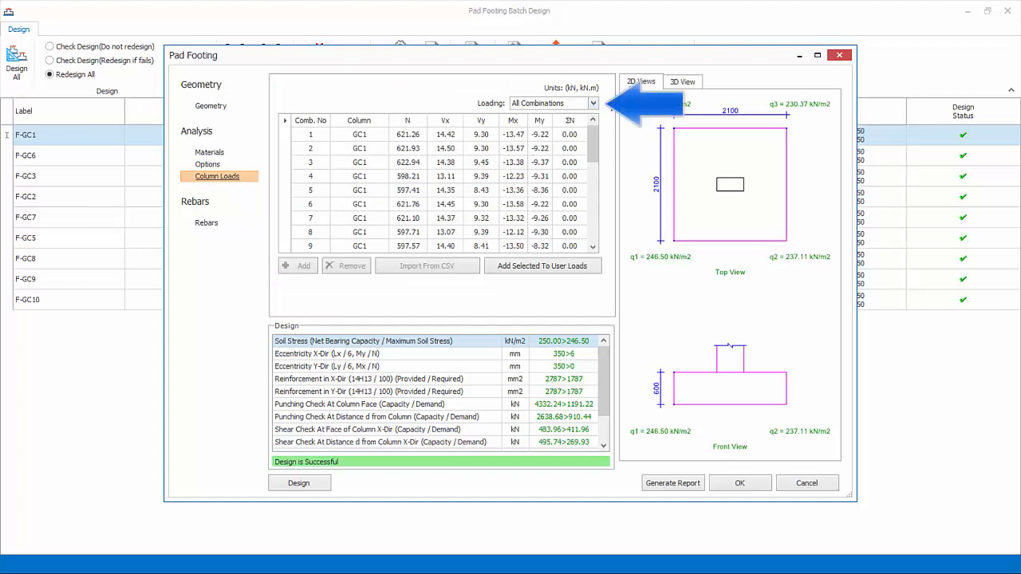
pyautogui.click(594, 102)
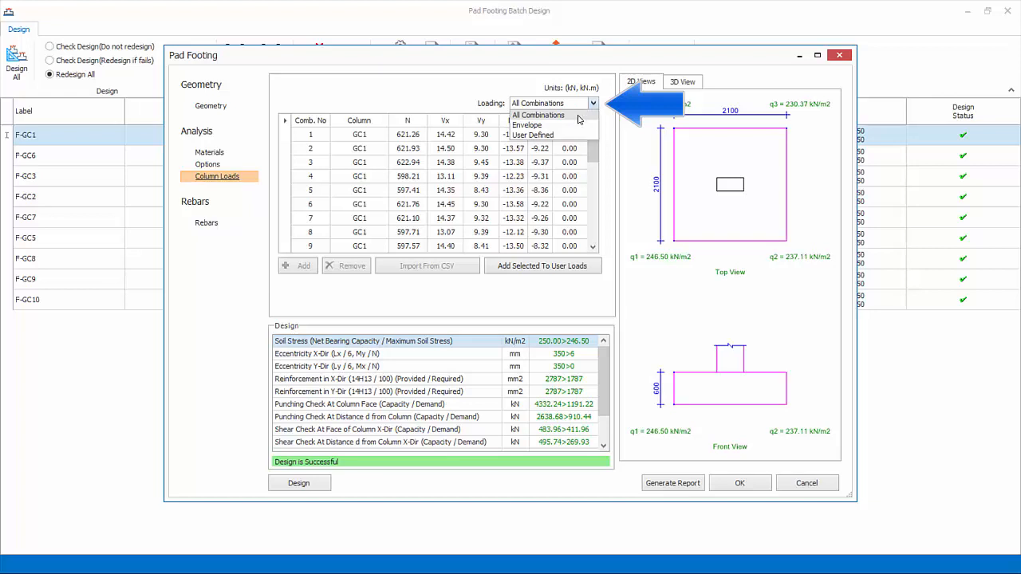
pyautogui.moveTo(542, 127)
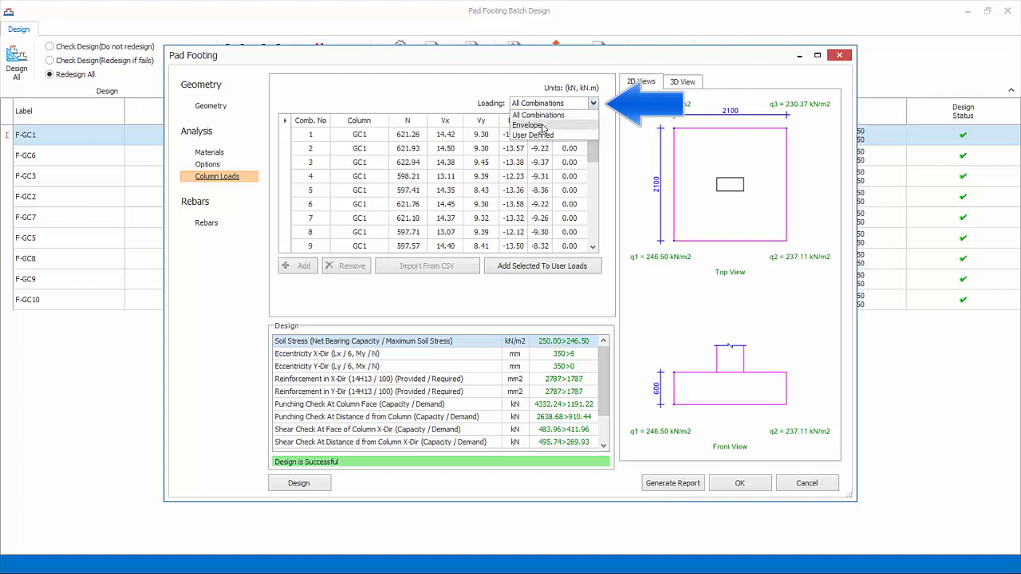
pyautogui.click(529, 125)
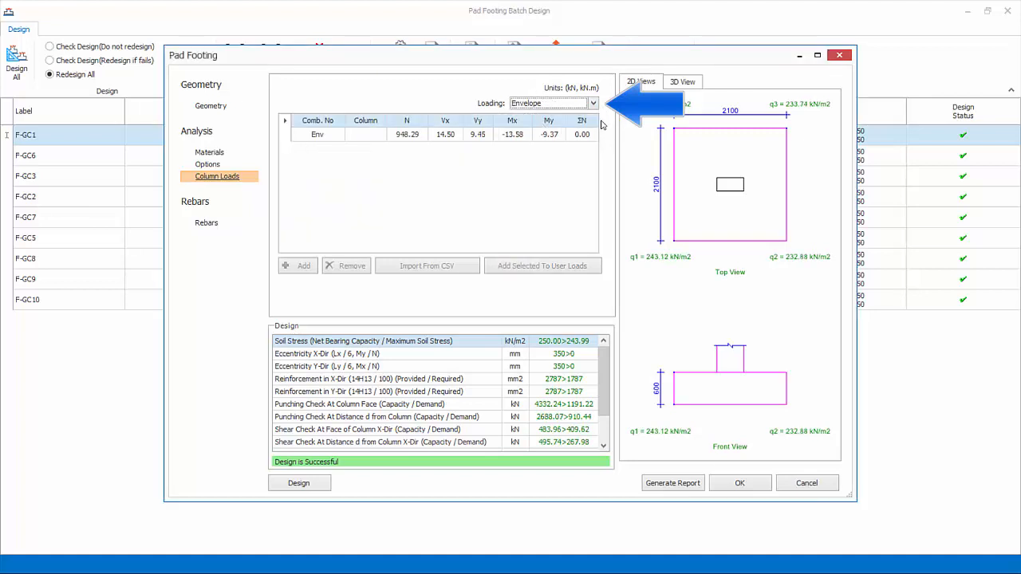
pyautogui.click(593, 102)
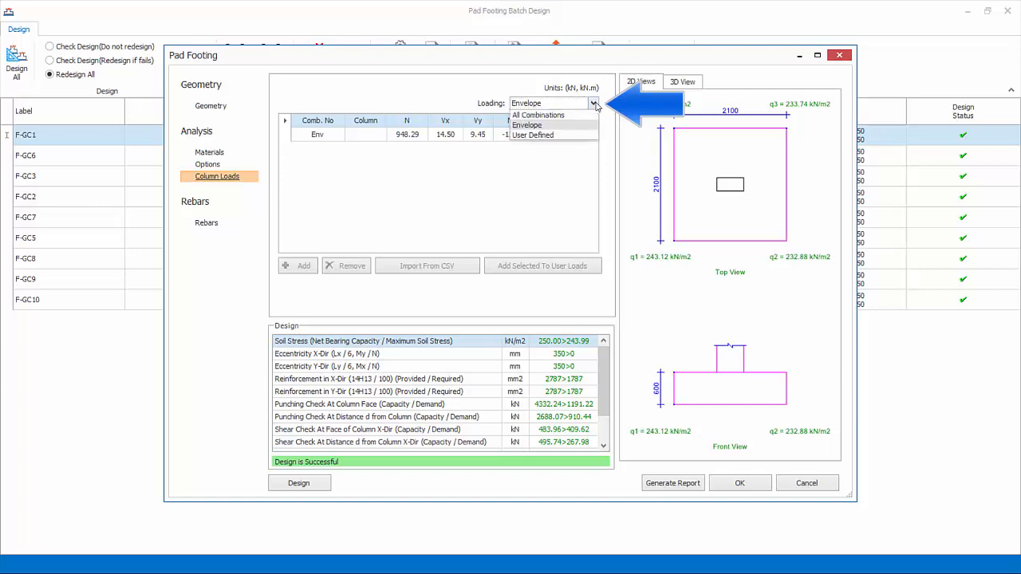
pyautogui.click(533, 134)
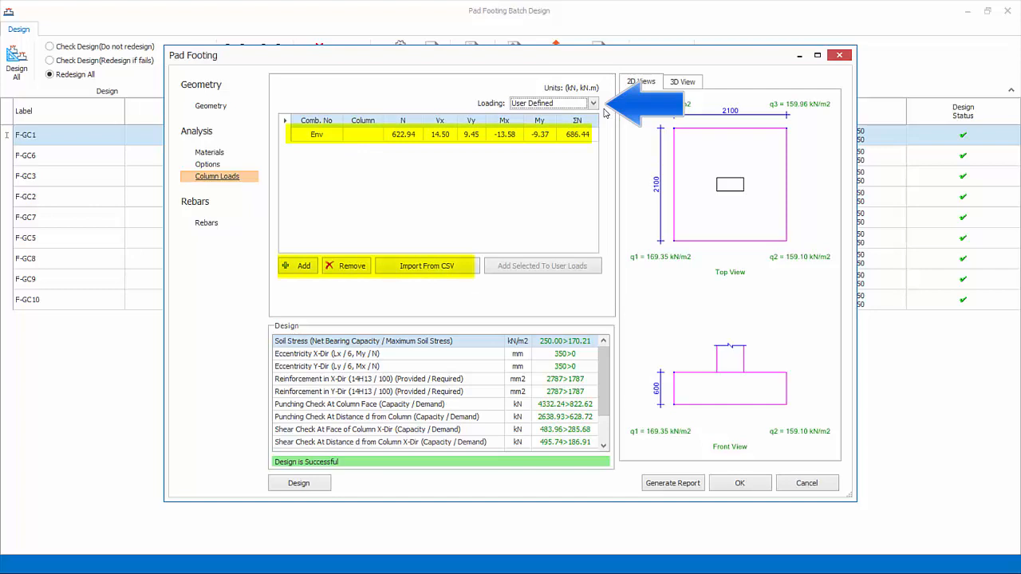
pyautogui.moveTo(485, 279)
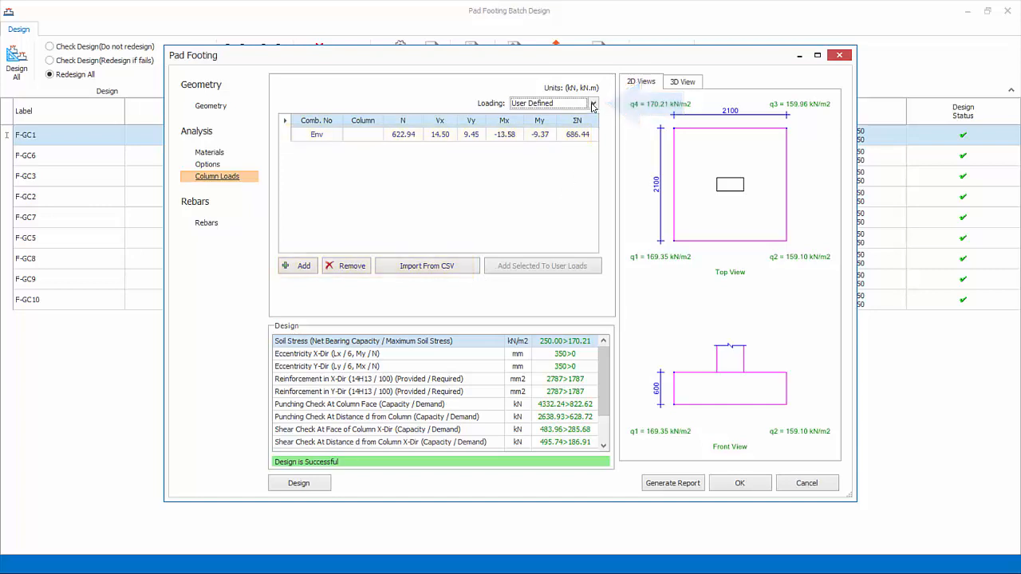
pyautogui.click(594, 102)
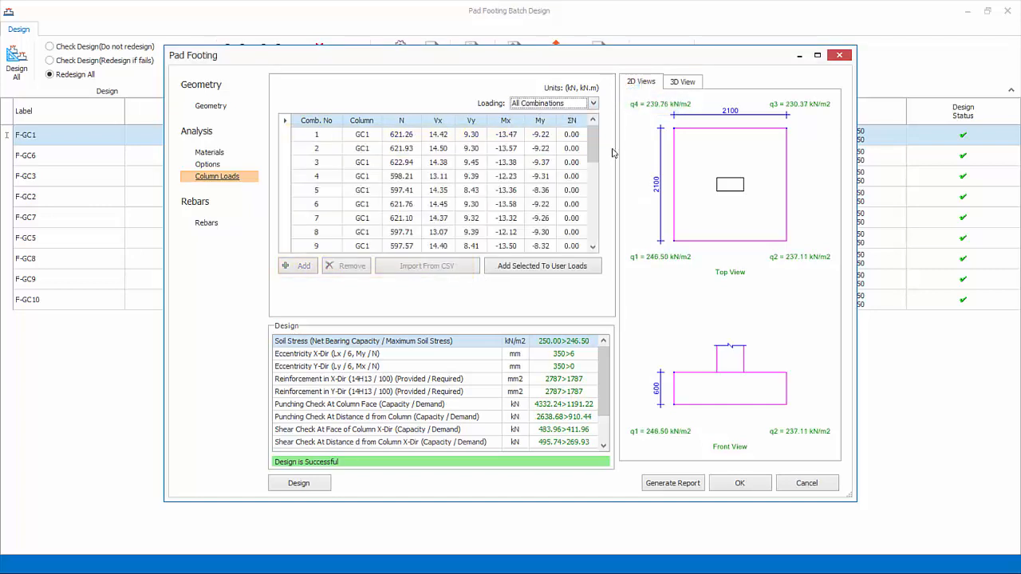
pyautogui.click(206, 224)
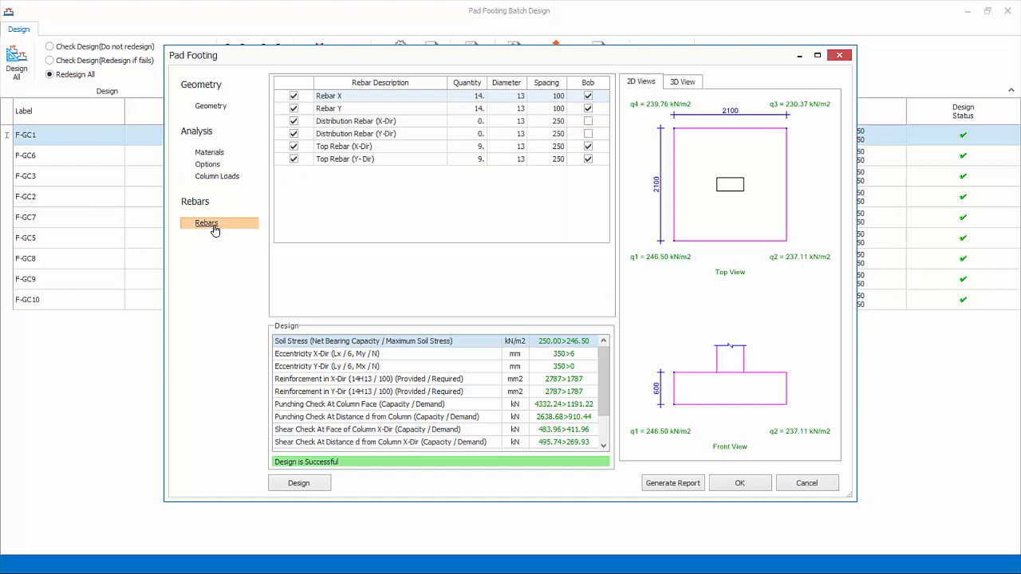
# - Show F-GC1's rebar schedule and keep Rebar X diameter at 13 mm
pyautogui.click(520, 96)
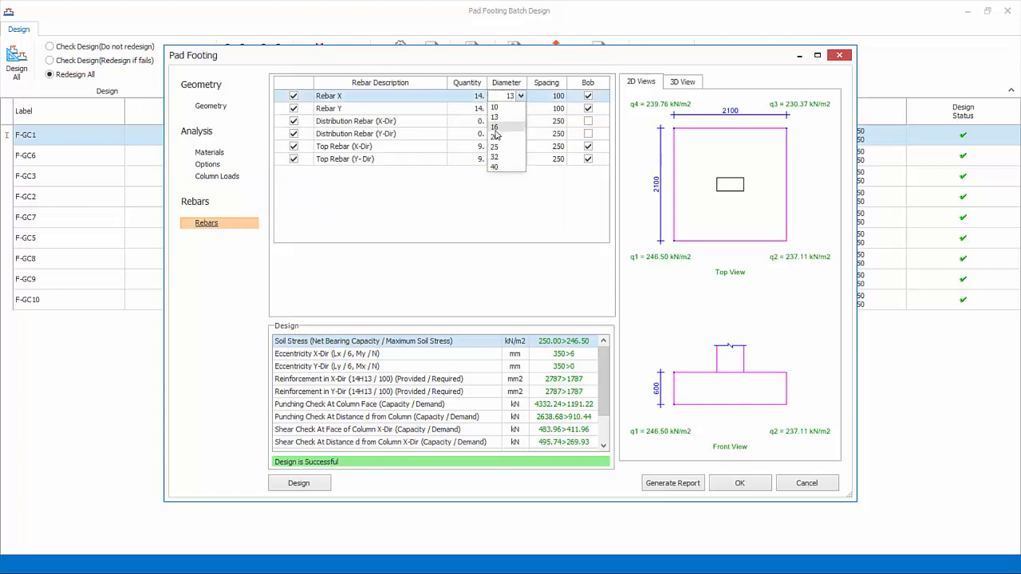
pyautogui.click(495, 126)
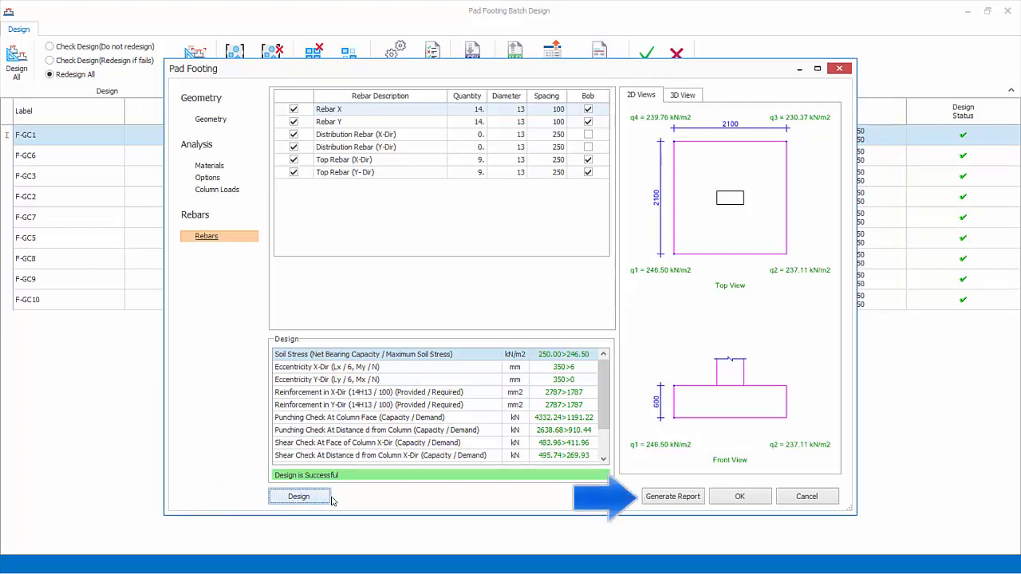
# - Generate the F-GC1 design report, scroll through it and close it
pyautogui.click(673, 497)
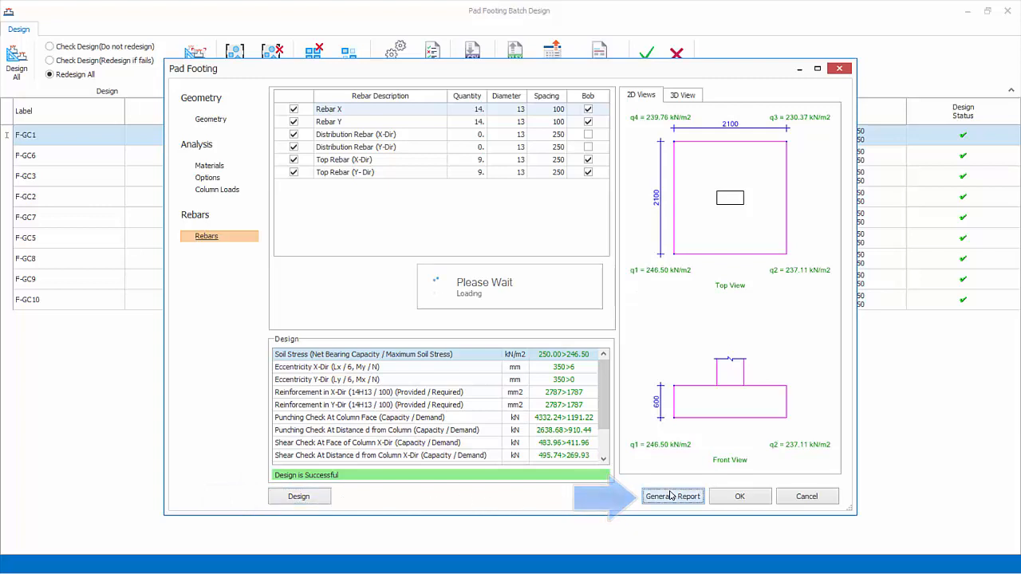
pyautogui.click(672, 497)
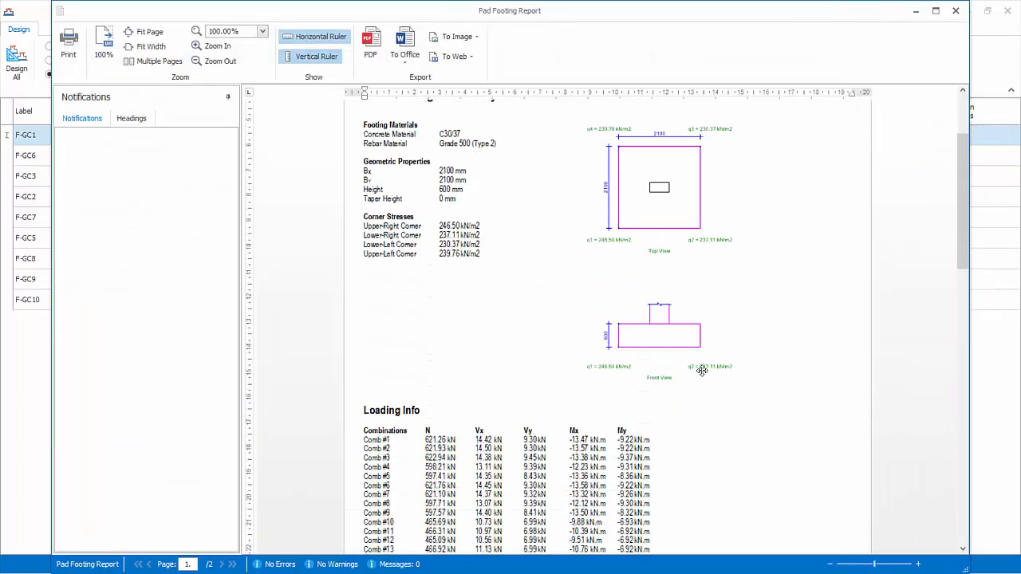
pyautogui.scroll(-3)
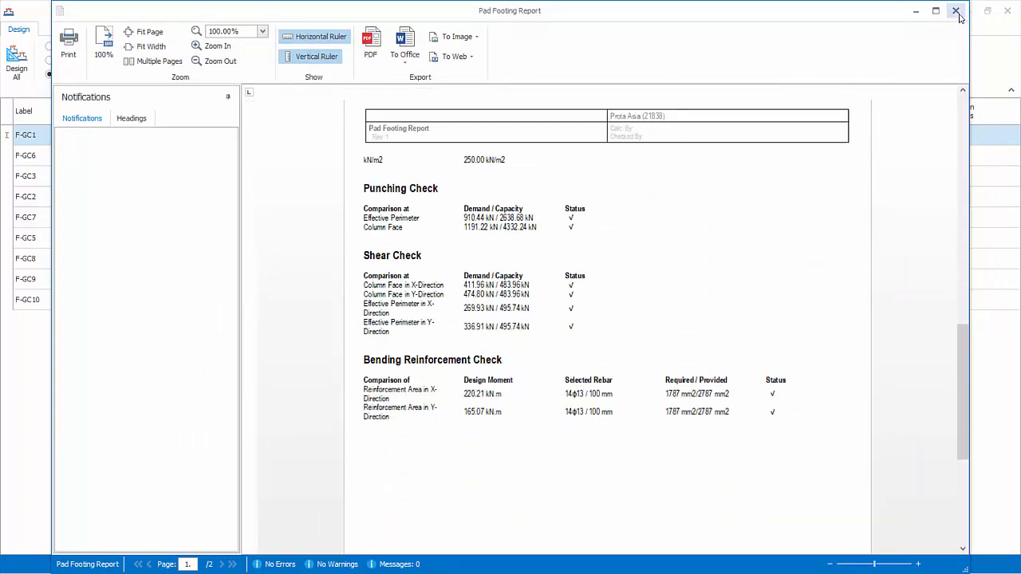
pyautogui.click(957, 11)
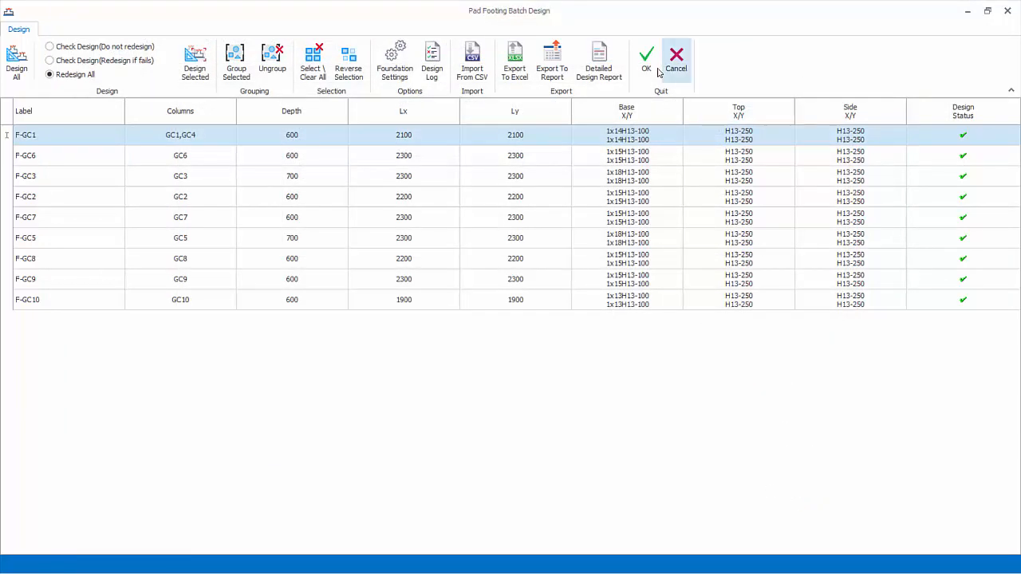
# - Accept the batch designs and create a Pad Base & Pile Cap Details drawing for storey St 0
pyautogui.click(646, 61)
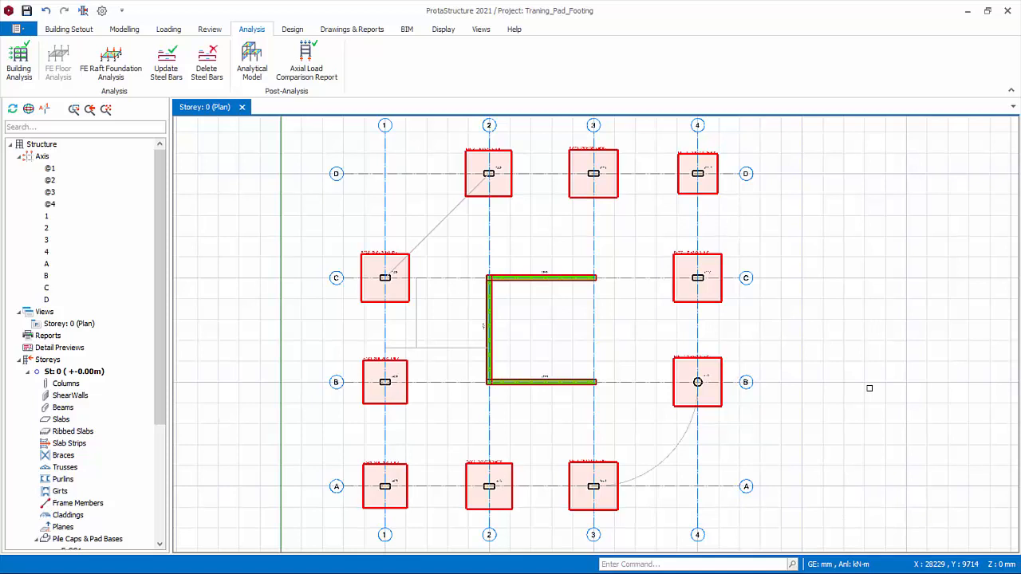
pyautogui.click(351, 29)
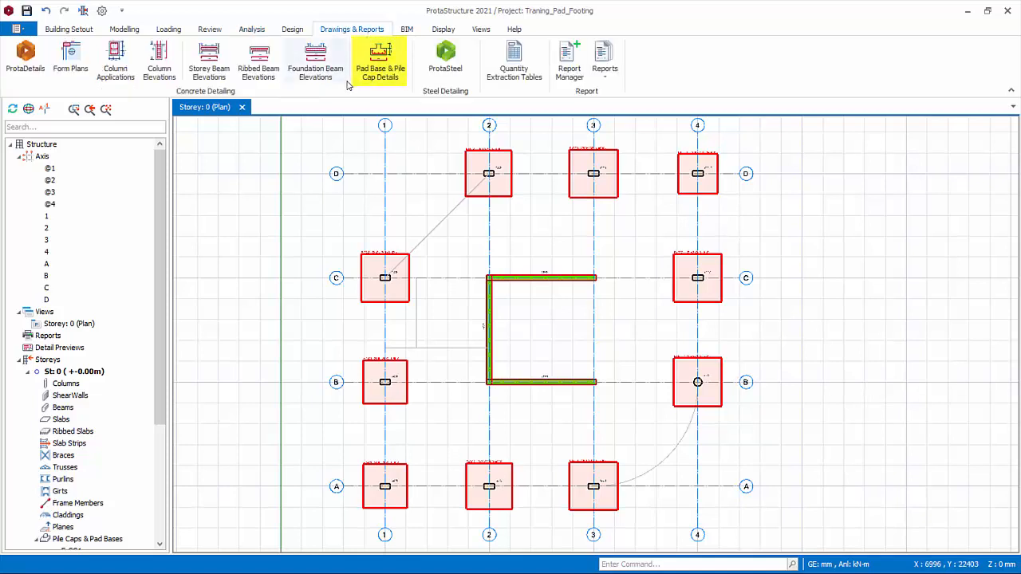
pyautogui.click(379, 61)
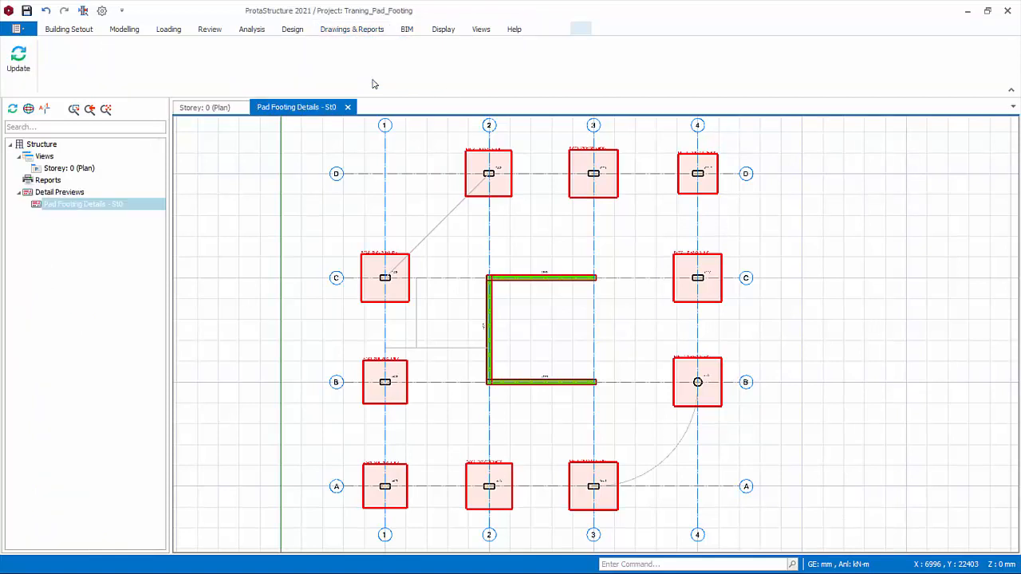